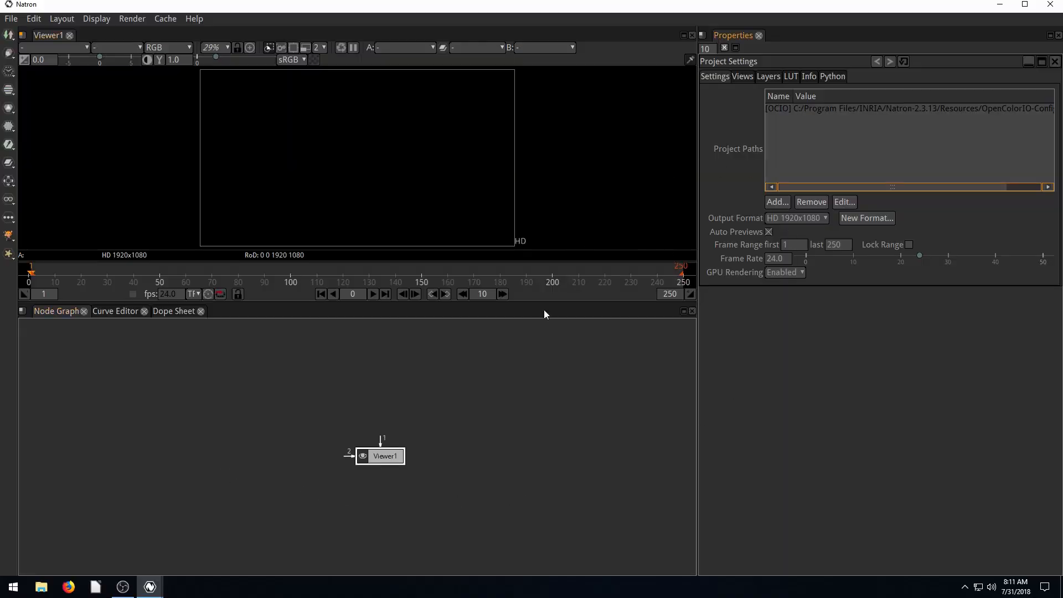
pyautogui.moveTo(627, 428)
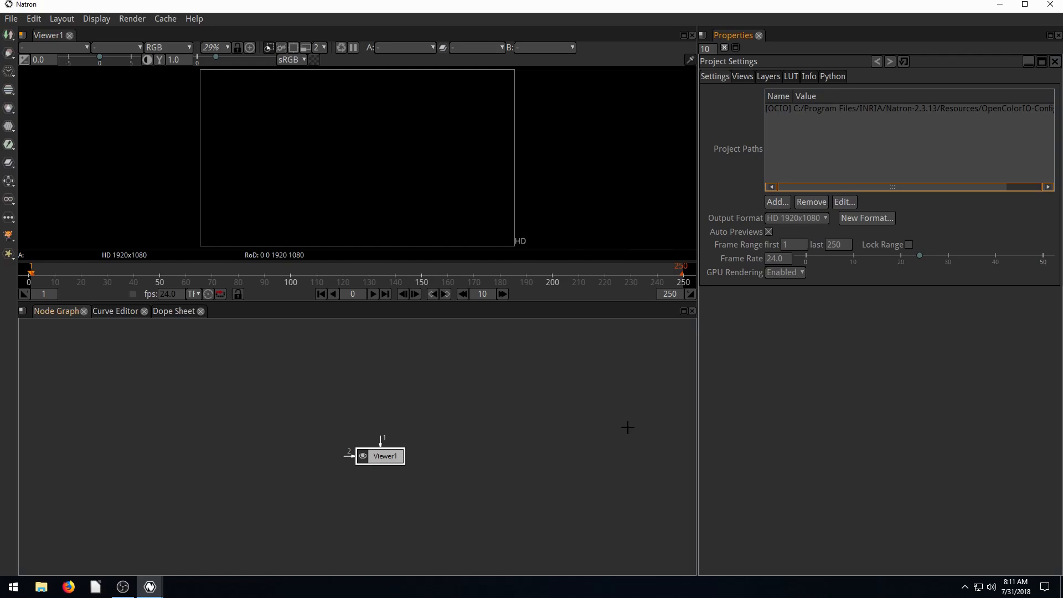
pyautogui.moveTo(803, 350)
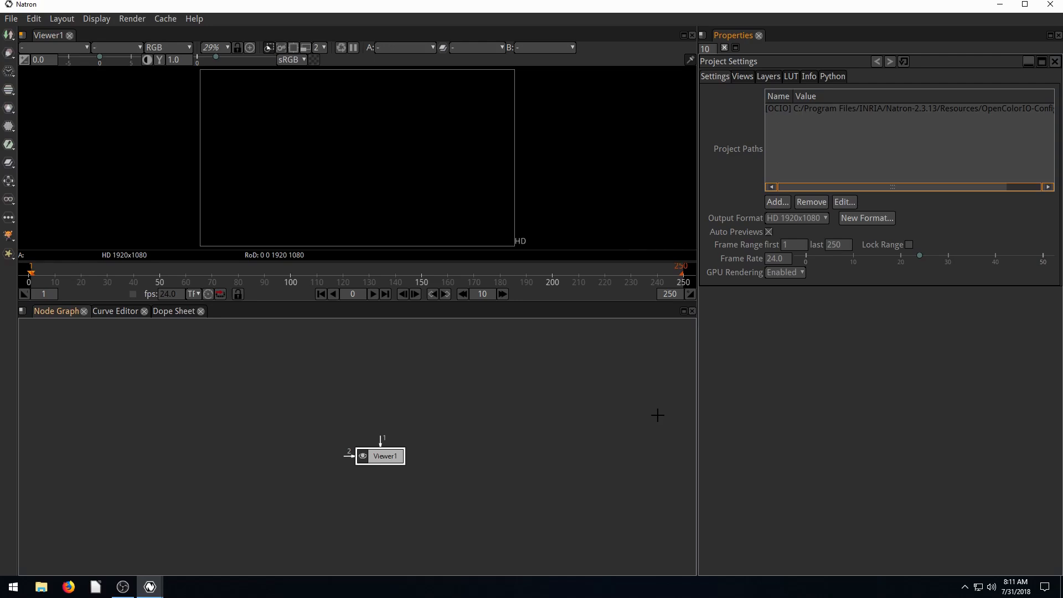
pyautogui.moveTo(393, 147)
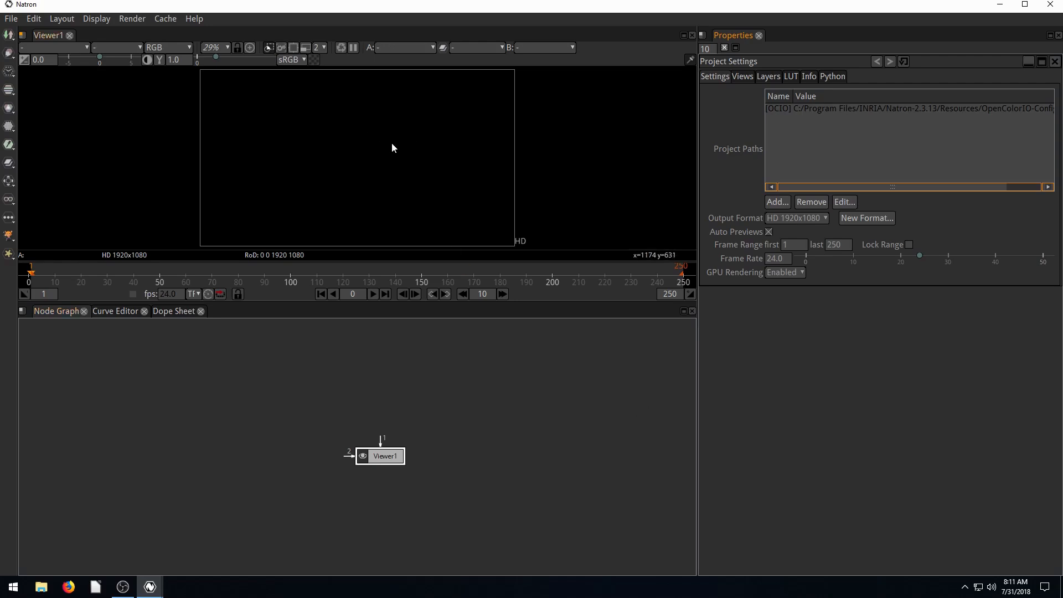
pyautogui.moveTo(349, 473)
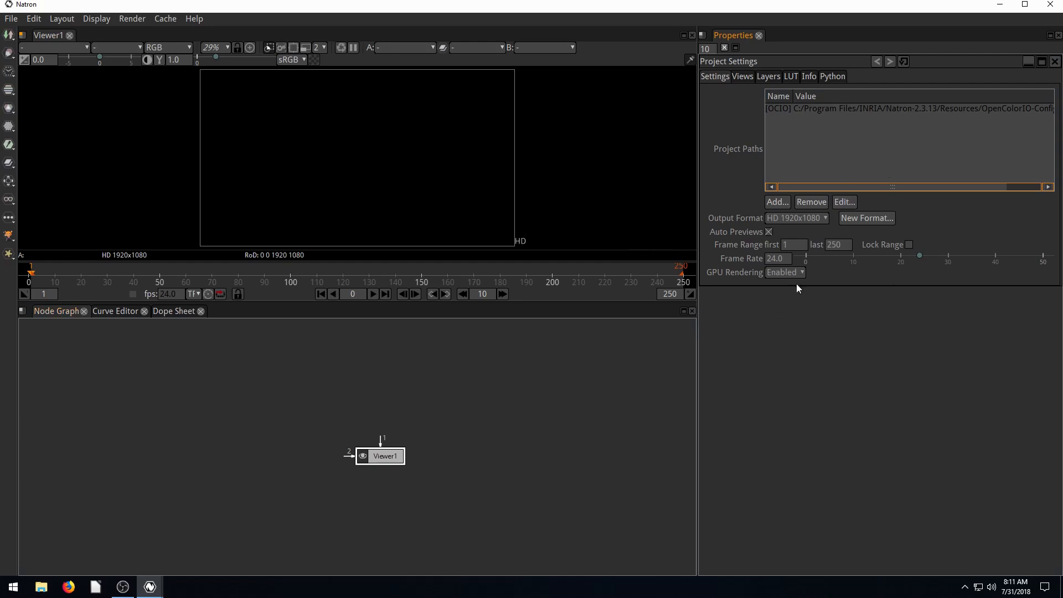
pyautogui.moveTo(712, 65)
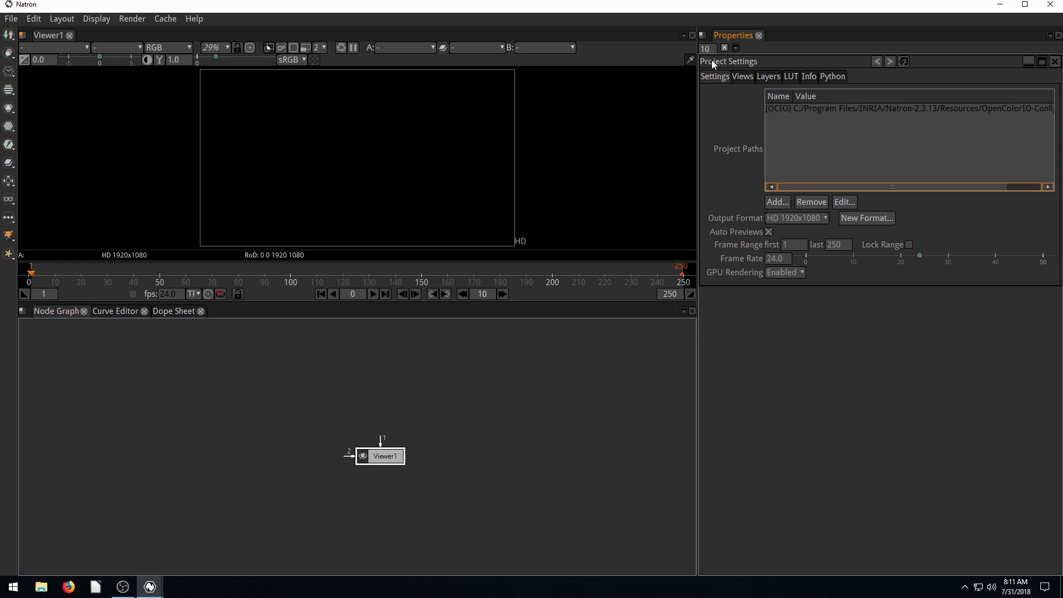
# Set the frame rate to 30 fps, keeping HD 1920x1080 output and GPU rendering enabled
pyautogui.click(796, 219)
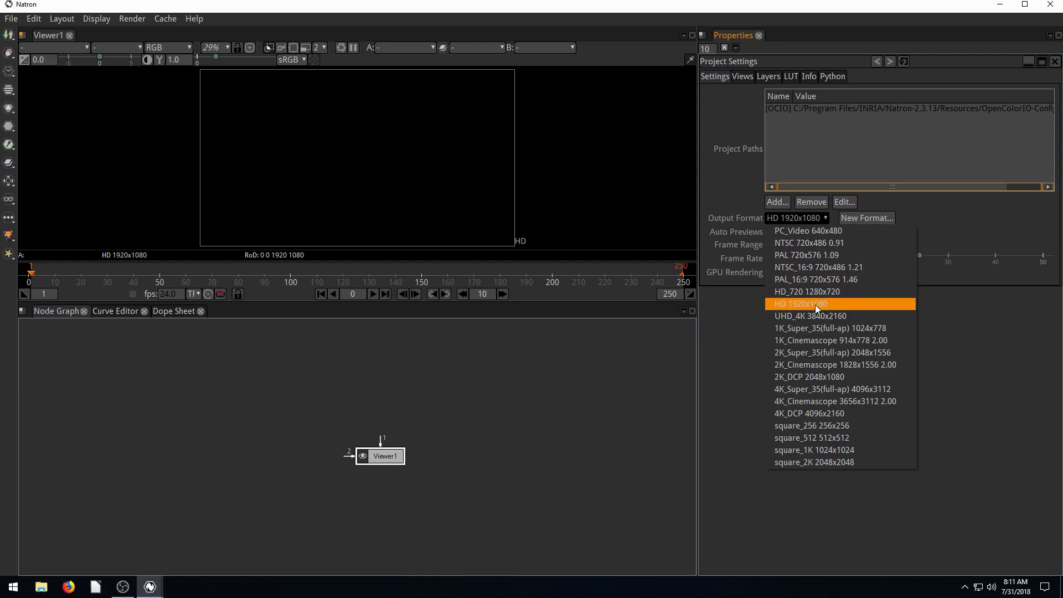
pyautogui.click(813, 304)
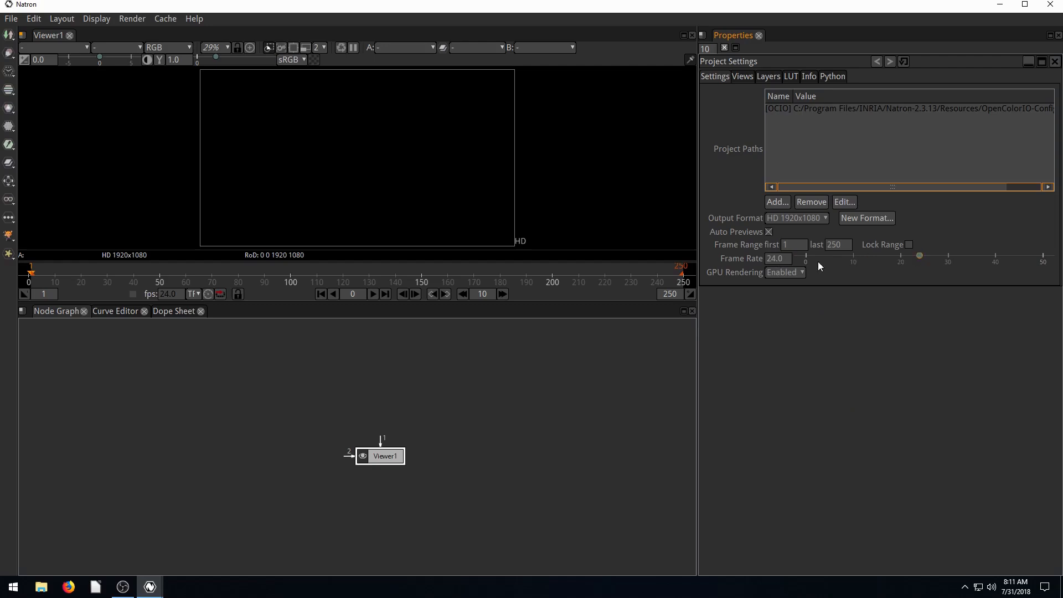
pyautogui.moveTo(920, 256); pyautogui.dragTo(944, 256)
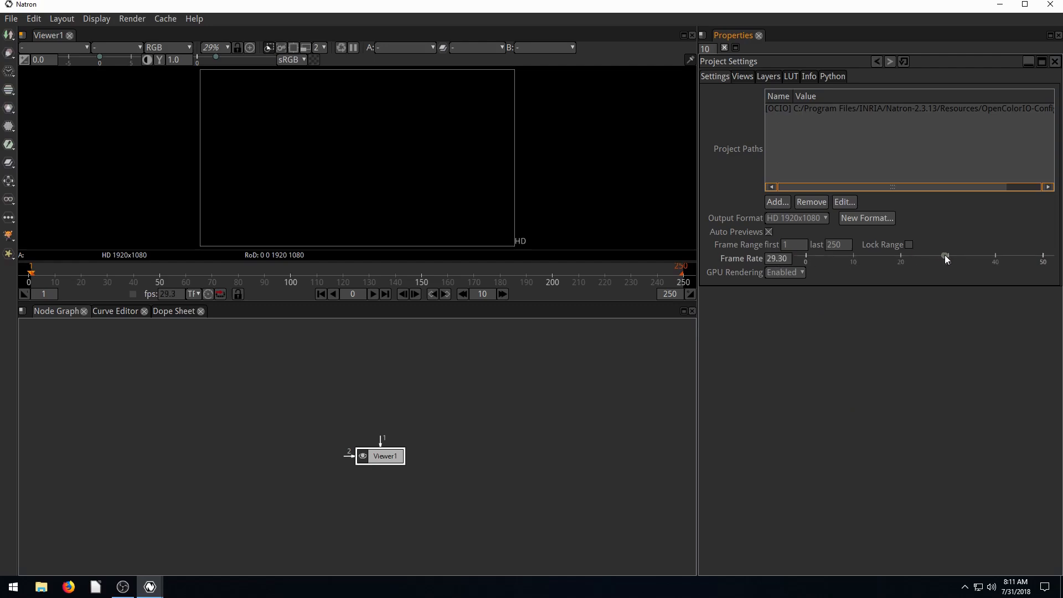
pyautogui.moveTo(944, 257); pyautogui.dragTo(963, 256)
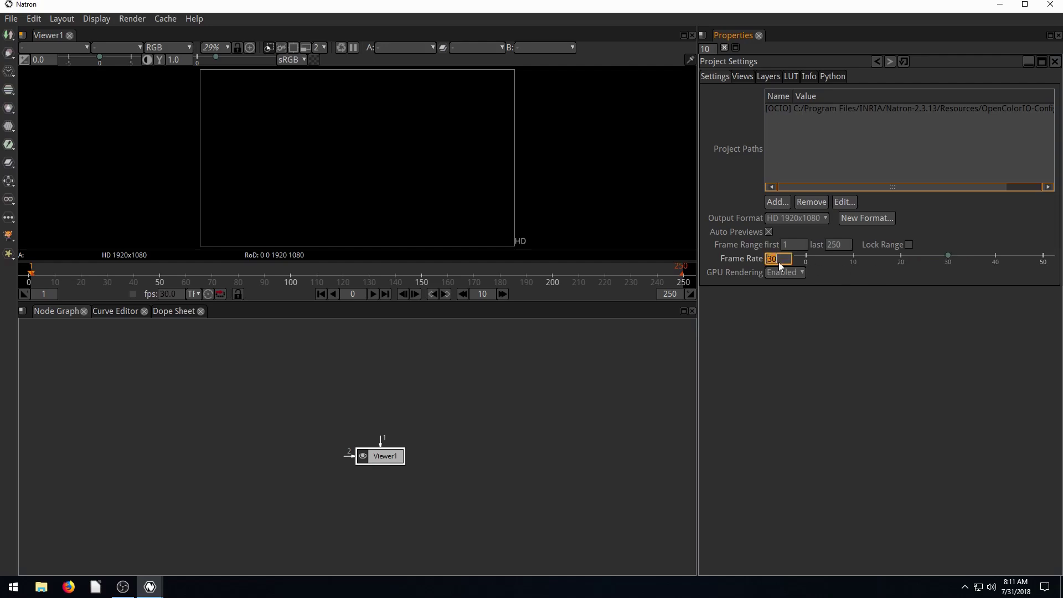
pyautogui.moveTo(519, 417)
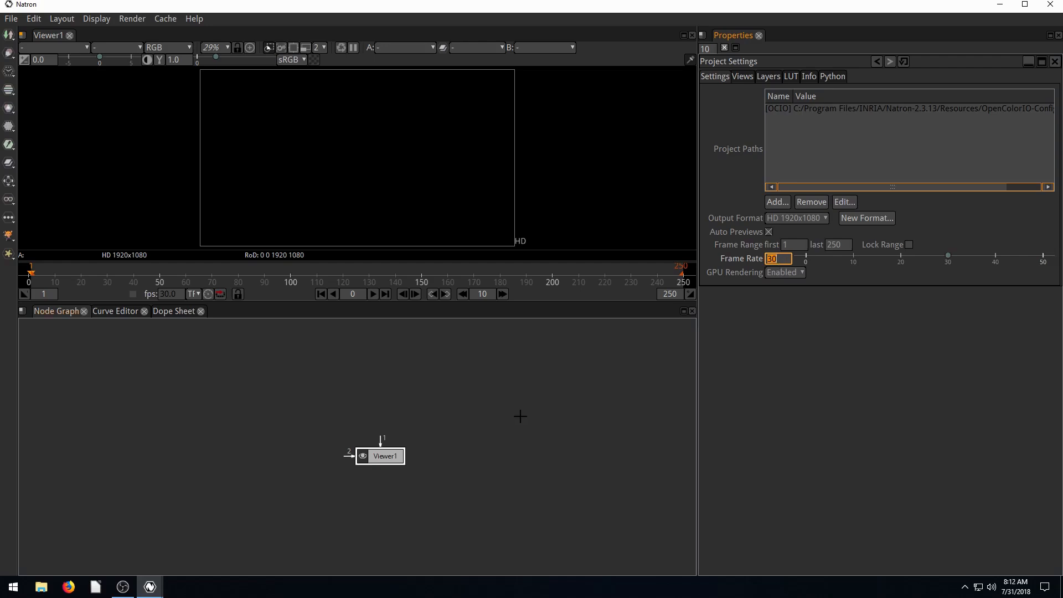
pyautogui.click(784, 272)
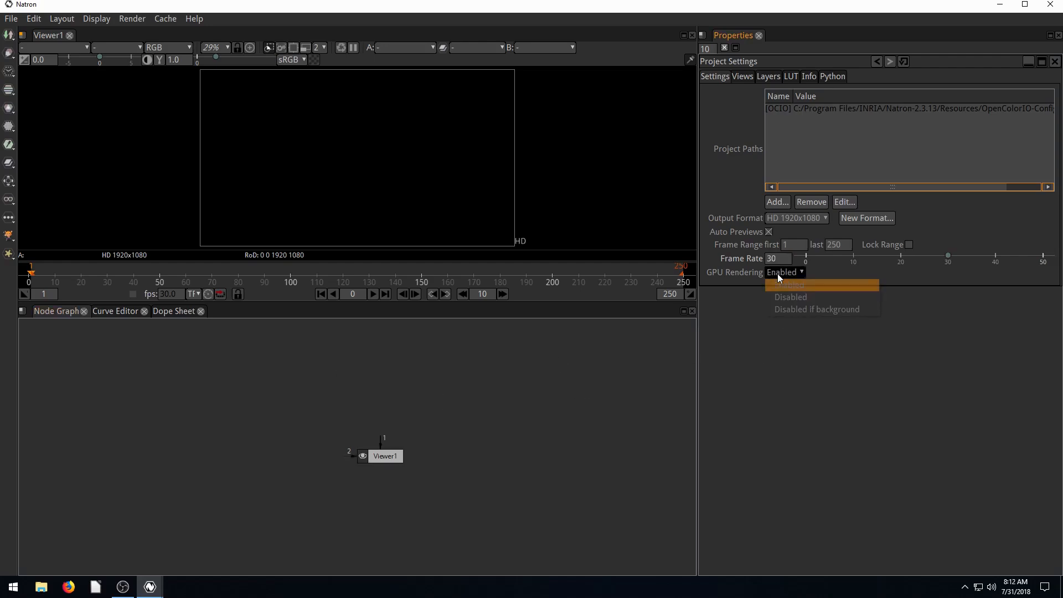
pyautogui.click(792, 285)
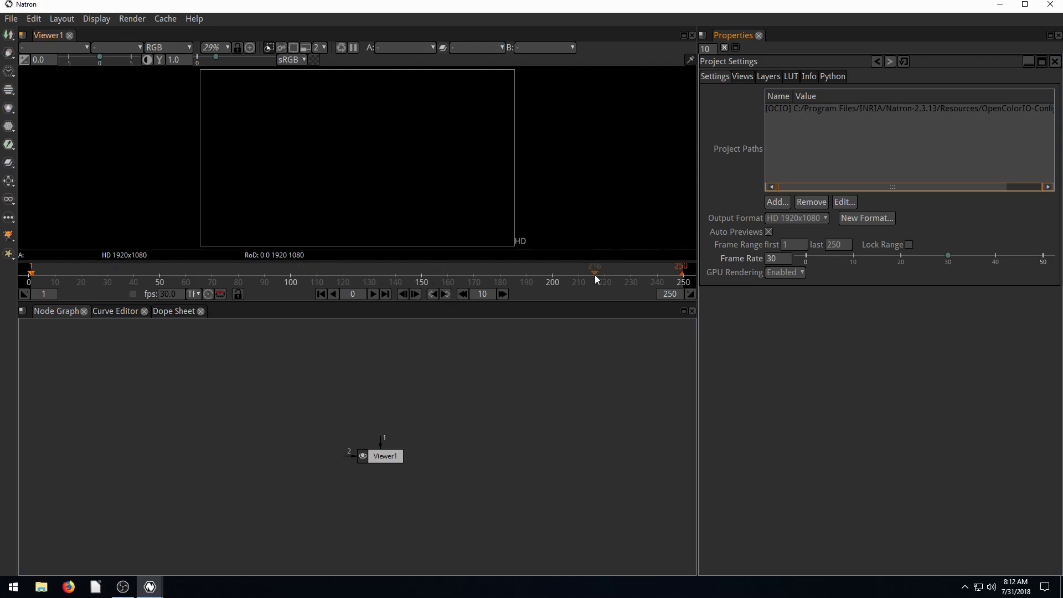
pyautogui.click(794, 245)
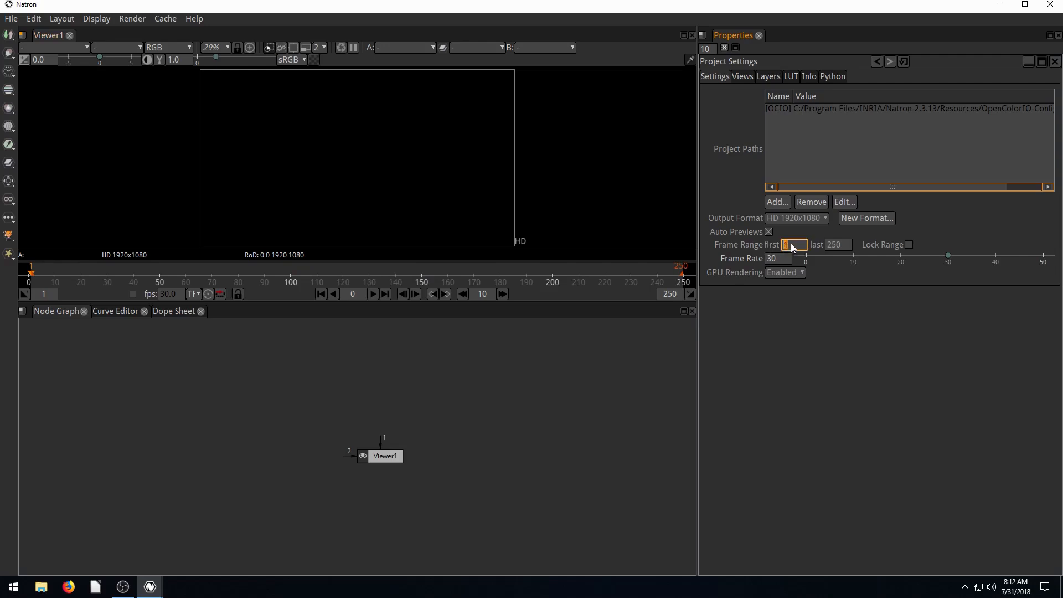
pyautogui.click(838, 245)
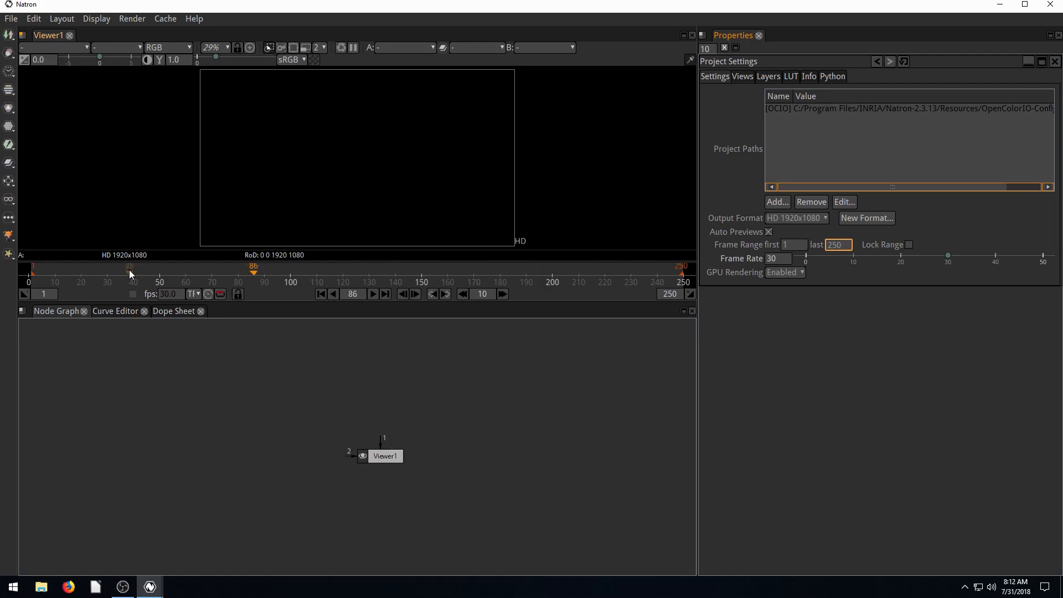
pyautogui.moveTo(253, 270); pyautogui.dragTo(341, 270)
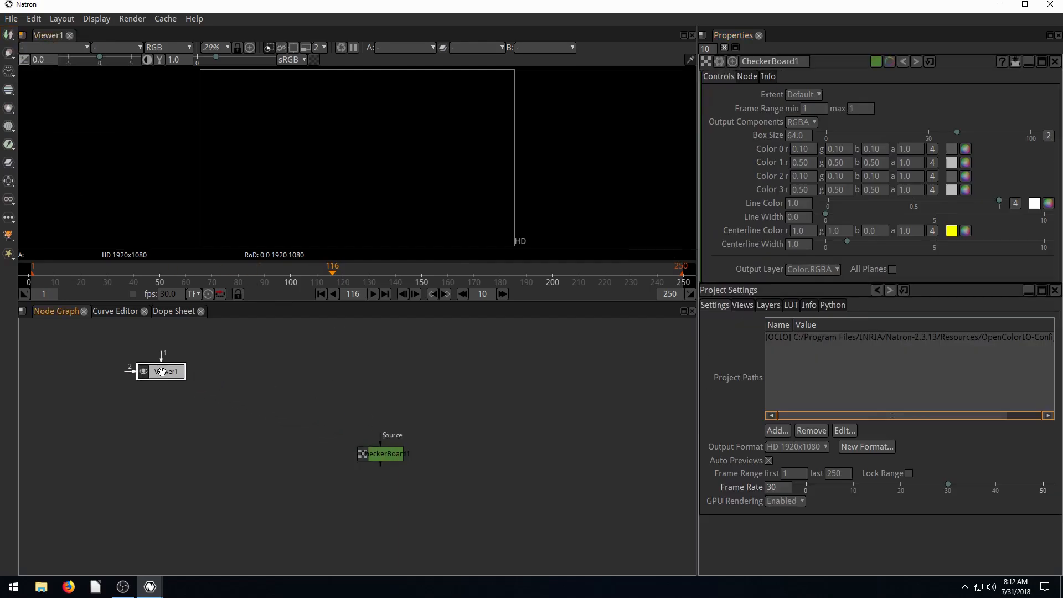
# Reposition the Viewer node in the node graph
pyautogui.moveTo(383, 452); pyautogui.dragTo(288, 403)
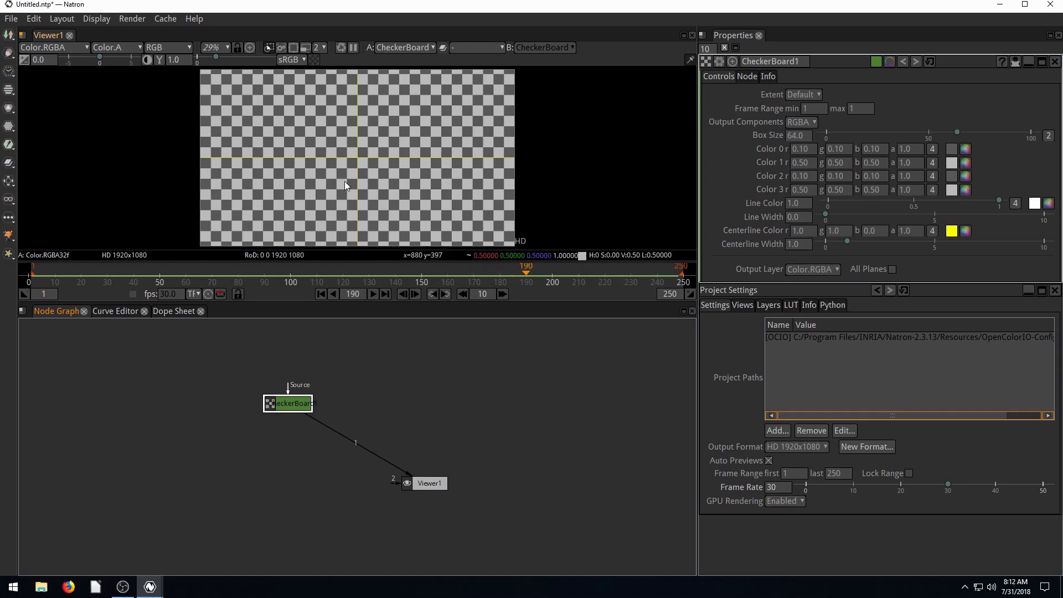
pyautogui.moveTo(410, 158)
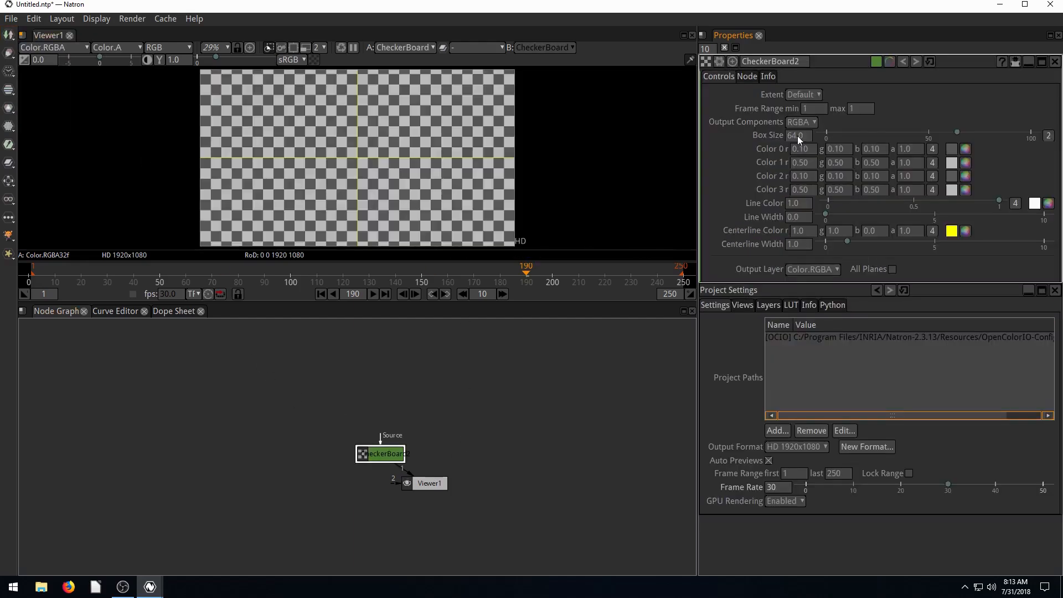
# Set the checker box size to about 85.5 with red as the second colour, then move the node up-left
pyautogui.moveTo(956, 132); pyautogui.dragTo(955, 132)
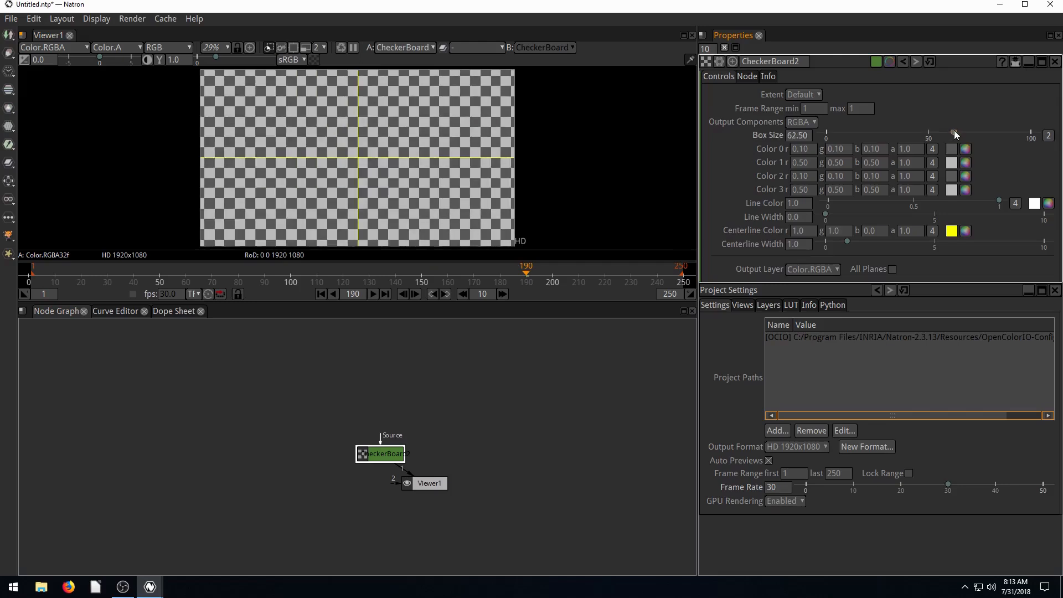
pyautogui.moveTo(954, 132); pyautogui.dragTo(1000, 132)
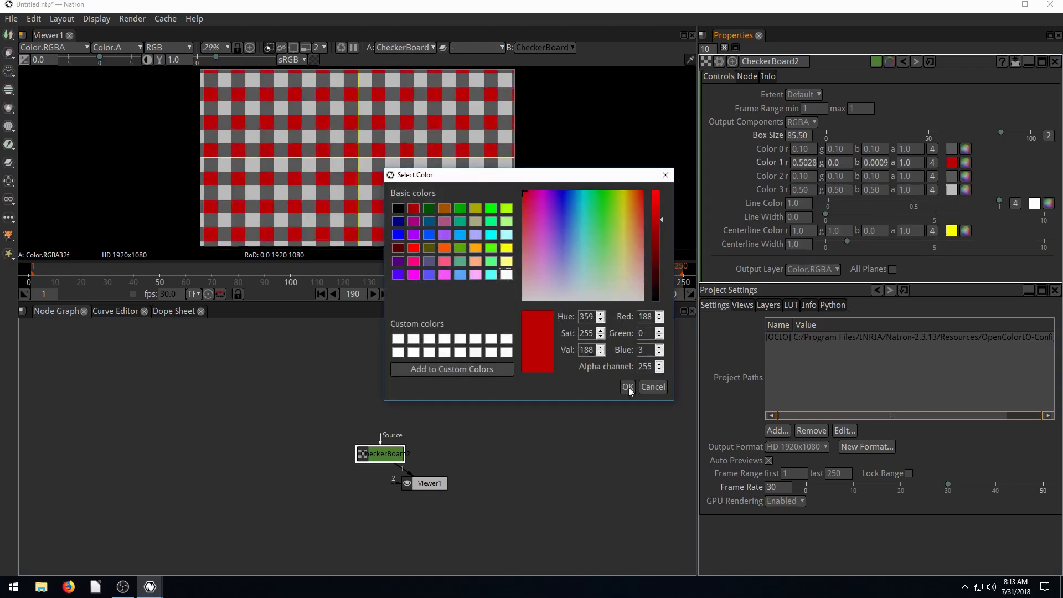
pyautogui.click(627, 386)
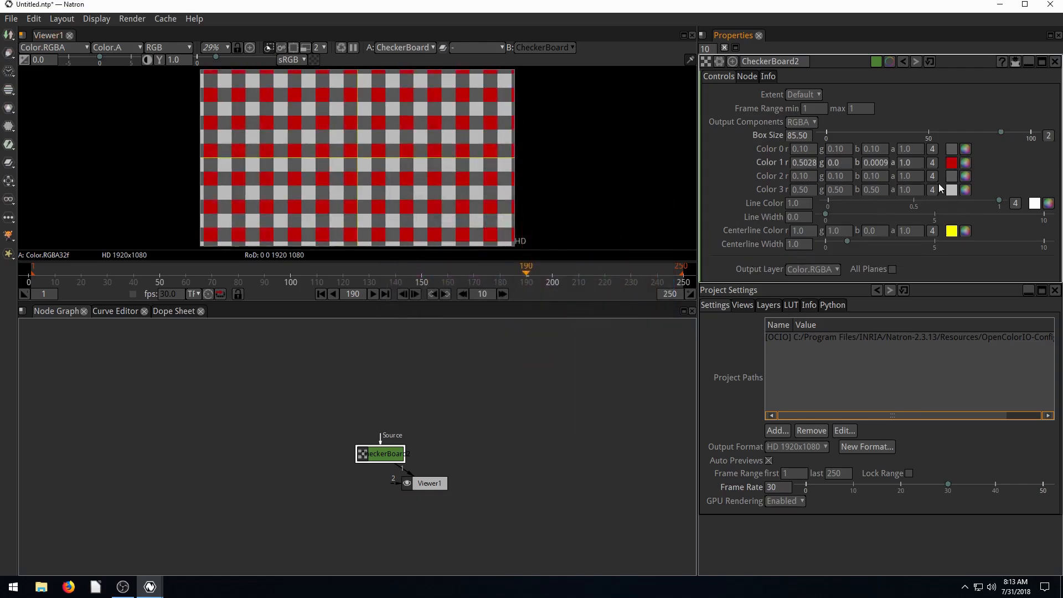
pyautogui.moveTo(741, 243)
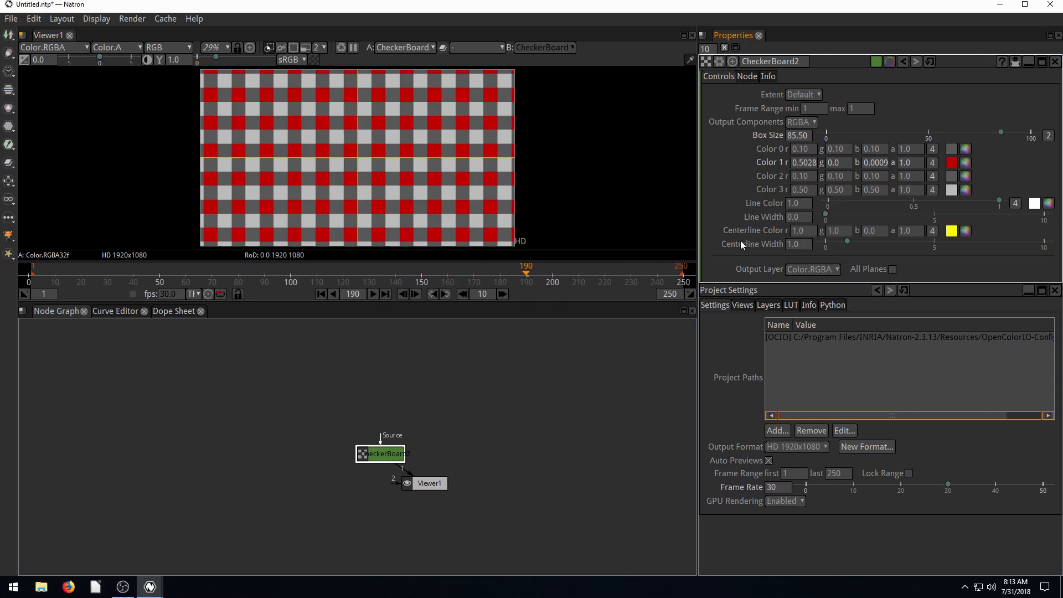
pyautogui.moveTo(736, 100)
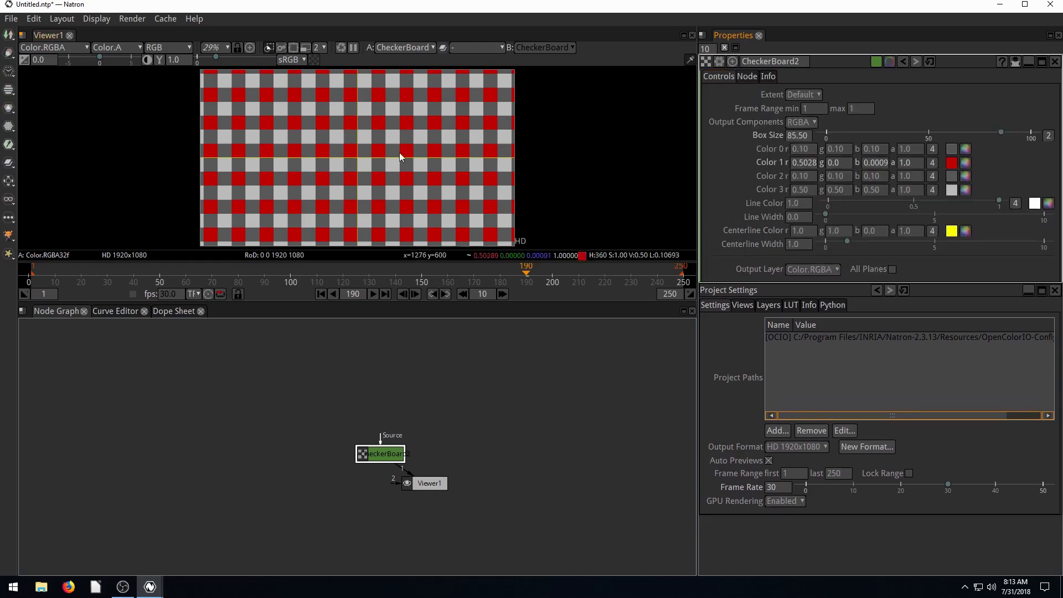
pyautogui.moveTo(381, 453); pyautogui.dragTo(210, 371)
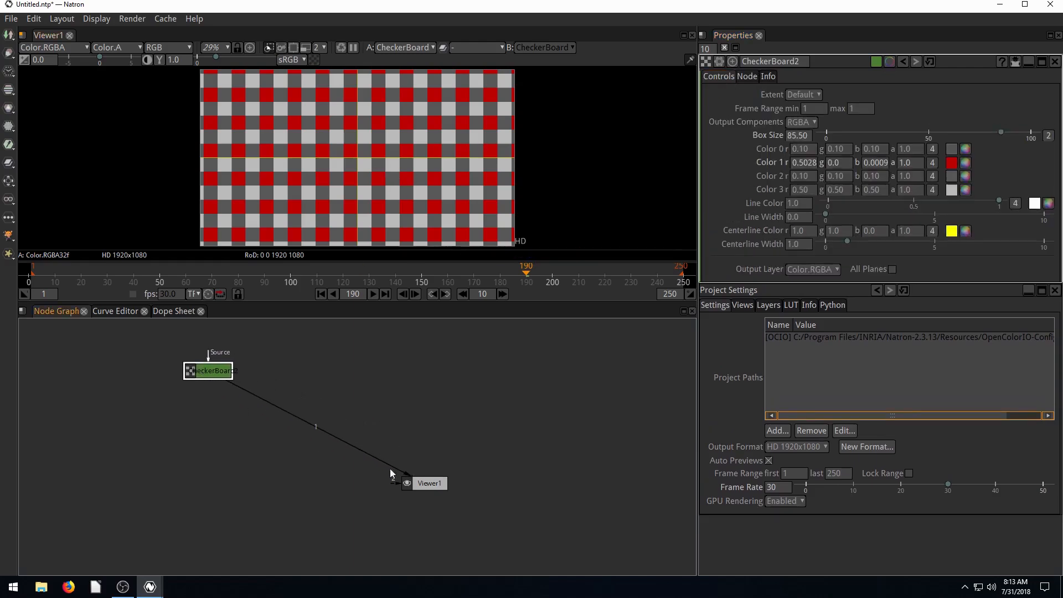
# Nudge the CheckerBoard node around the graph, leaving it up and left of the Viewer
pyautogui.moveTo(210, 370); pyautogui.dragTo(217, 392)
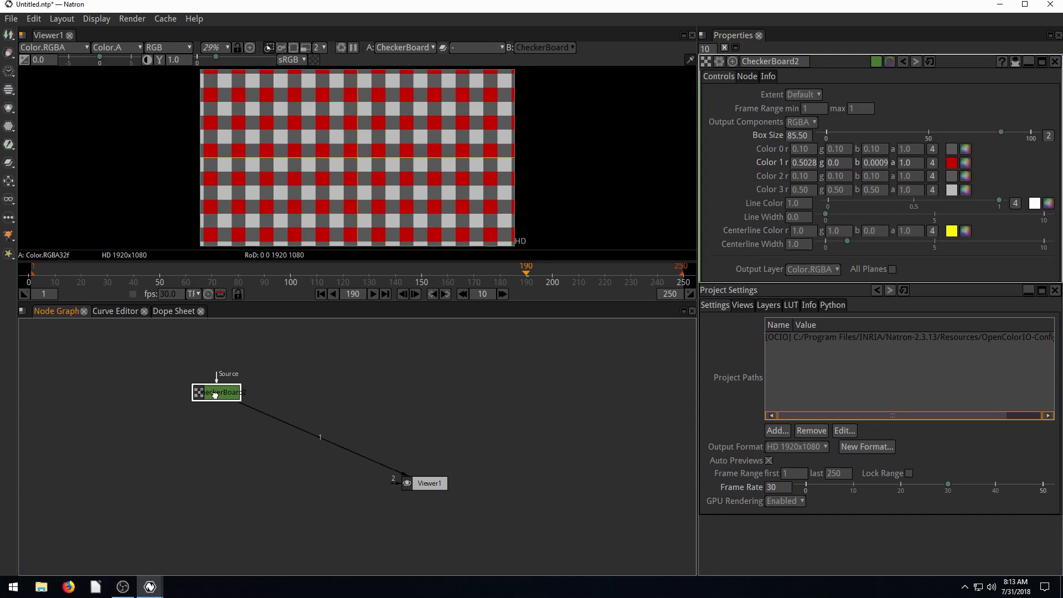
pyautogui.moveTo(217, 392); pyautogui.dragTo(256, 386)
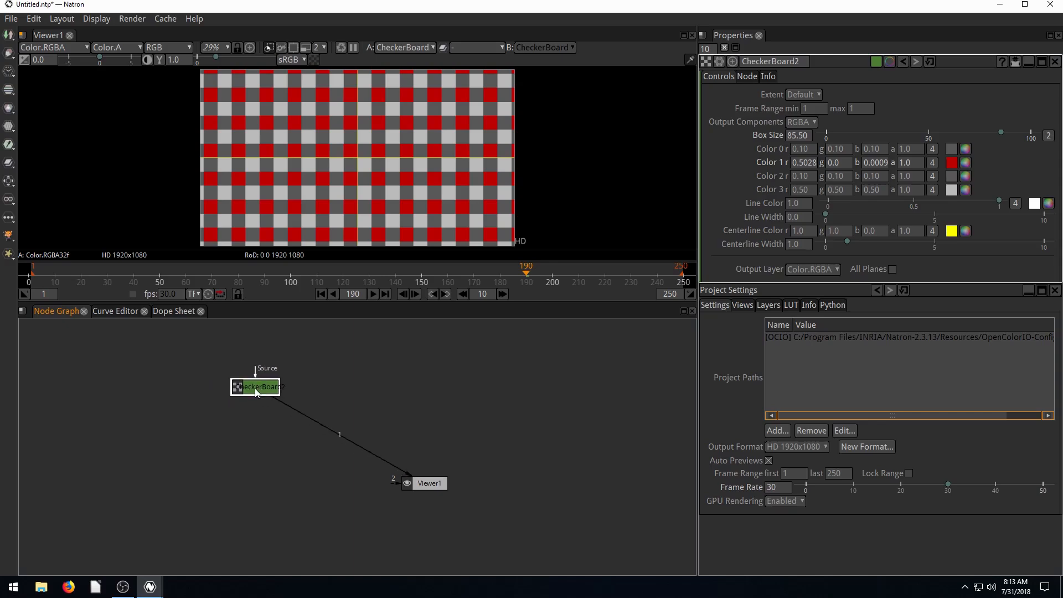
pyautogui.moveTo(255, 386); pyautogui.dragTo(246, 406)
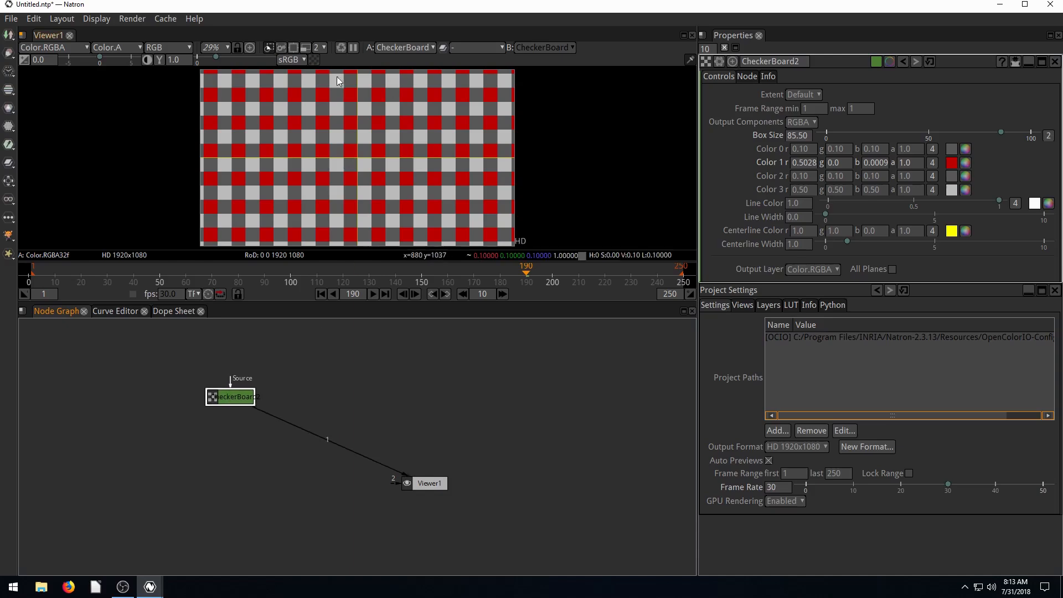
pyautogui.moveTo(286, 404)
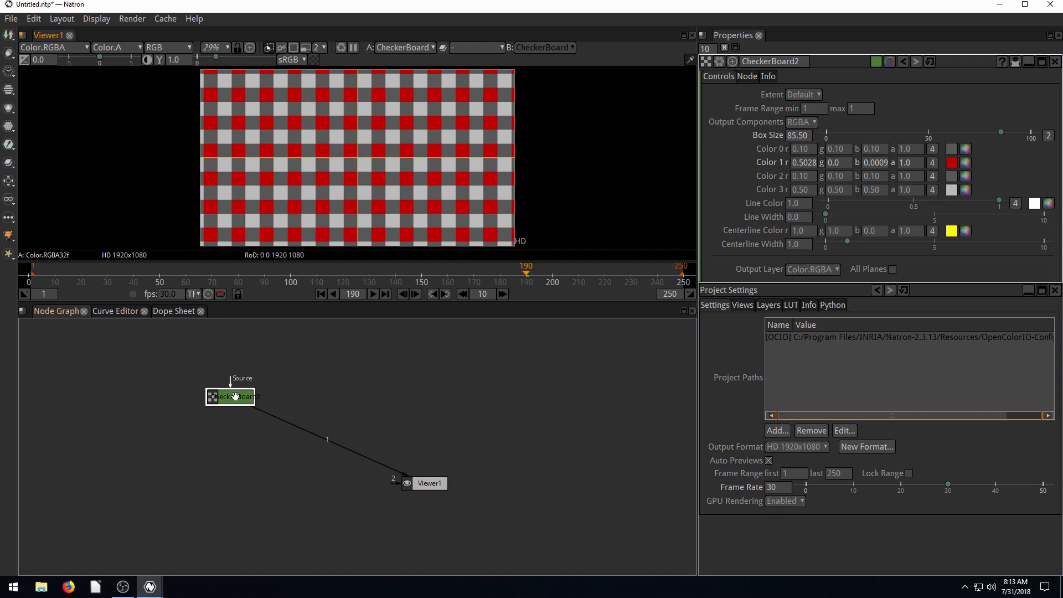
pyautogui.moveTo(231, 397); pyautogui.dragTo(283, 392)
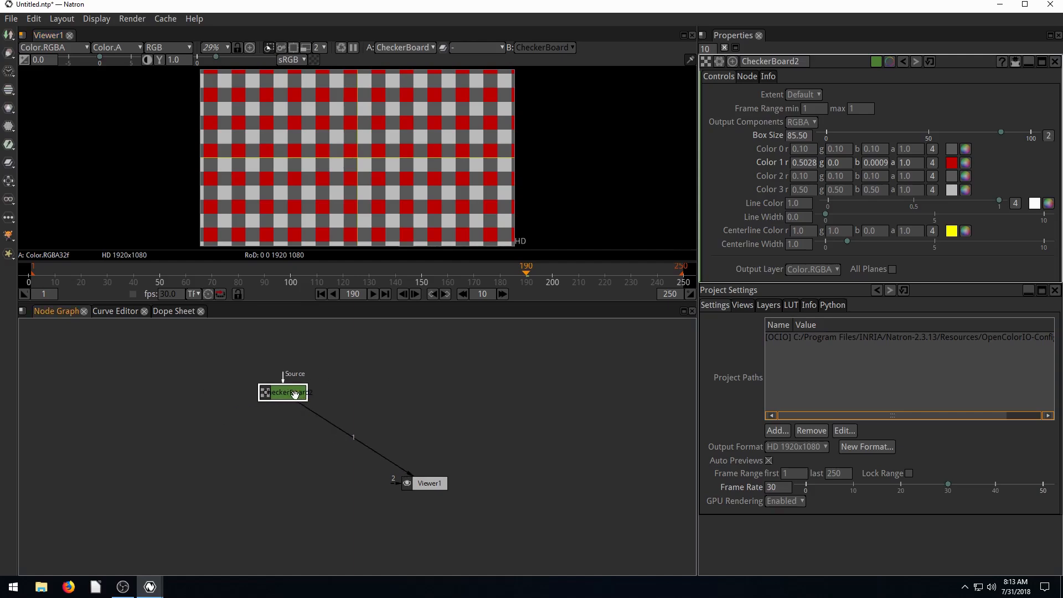
pyautogui.moveTo(314, 412)
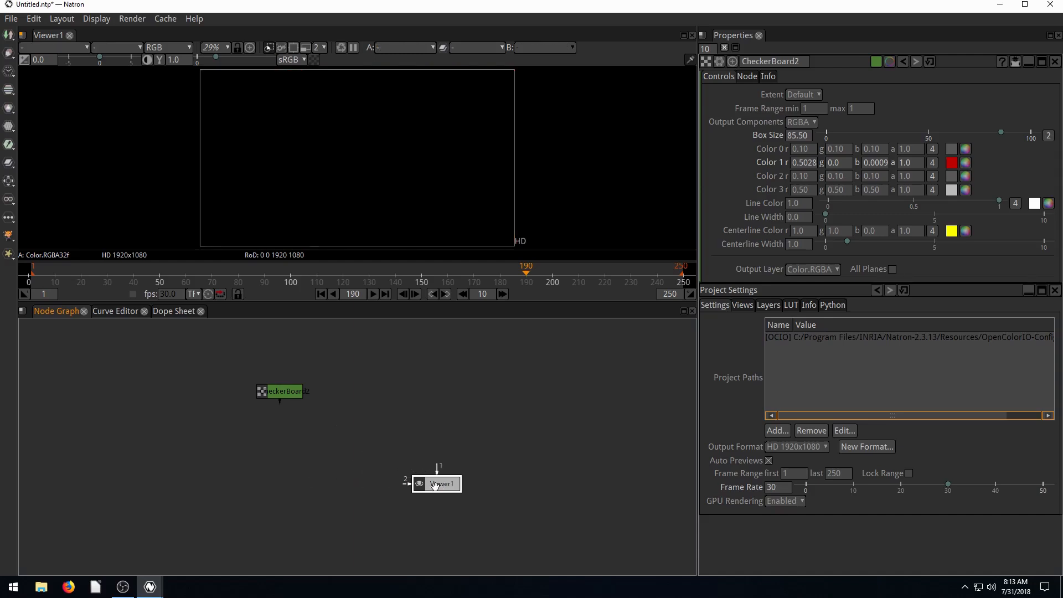
# Move the CheckerBoard up-left, connect it to the Viewer, then break the link again
pyautogui.moveTo(418, 484); pyautogui.dragTo(284, 393)
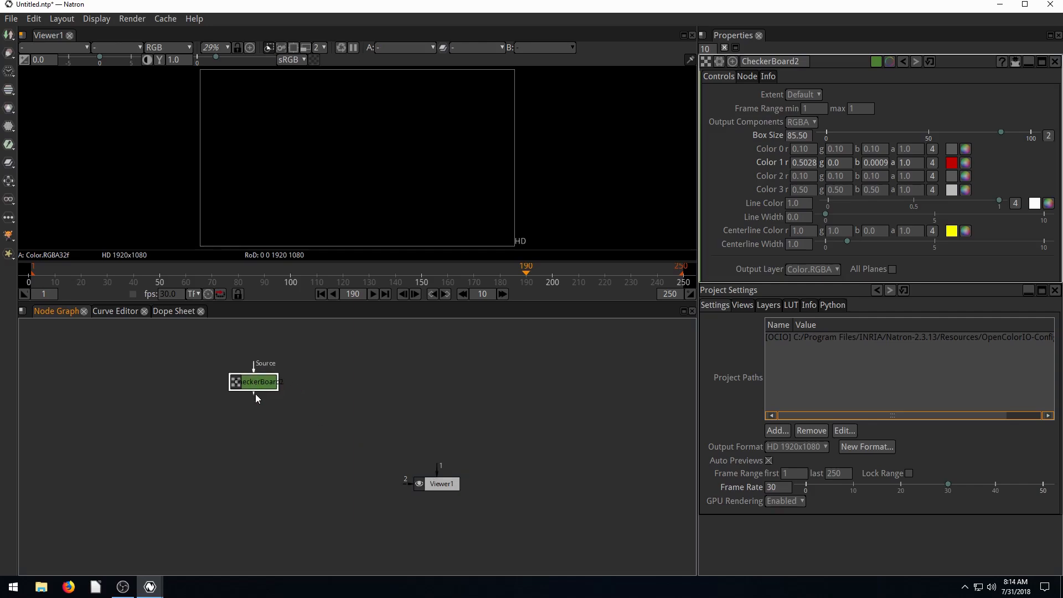
pyautogui.moveTo(255, 381); pyautogui.dragTo(441, 483)
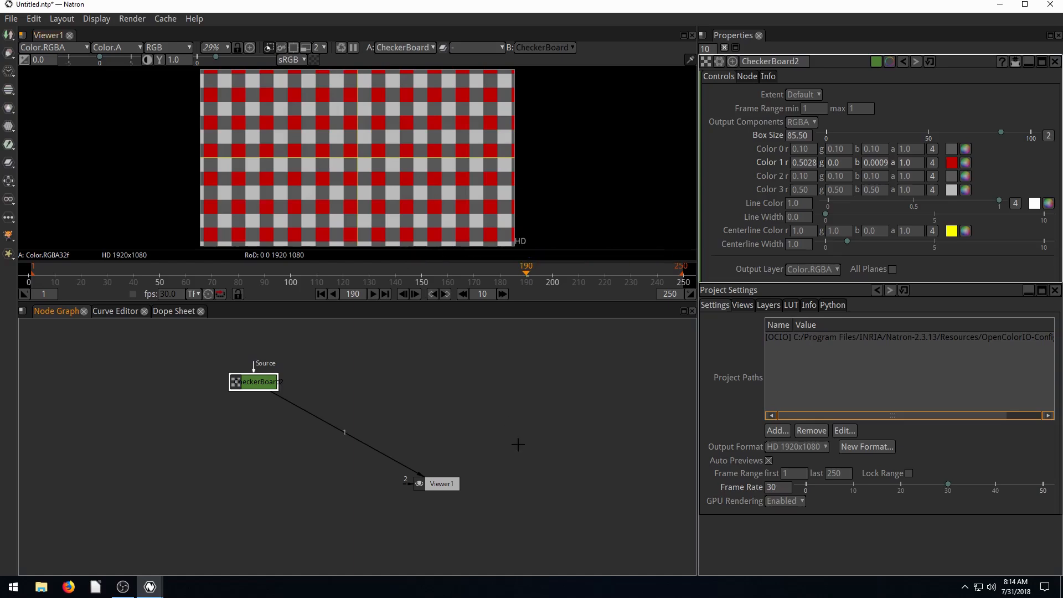
pyautogui.moveTo(349, 381)
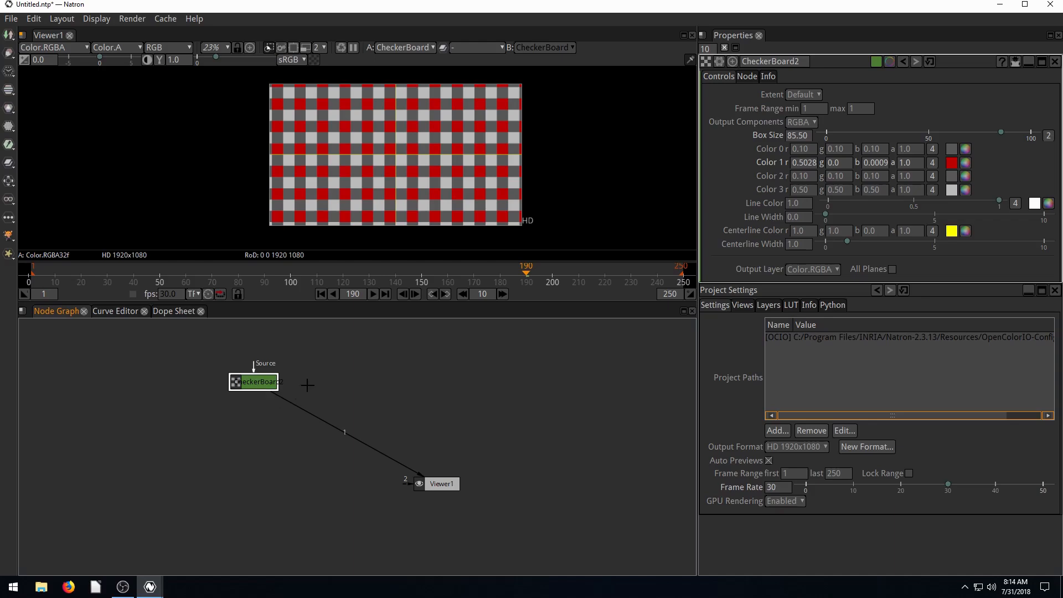
pyautogui.moveTo(254, 380); pyautogui.dragTo(260, 405)
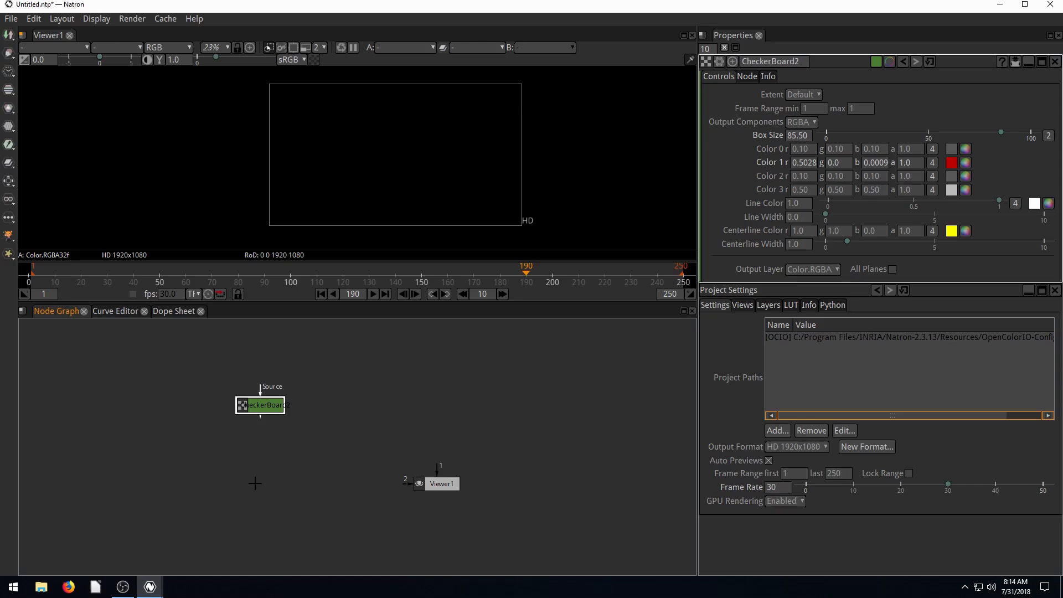
pyautogui.moveTo(261, 421)
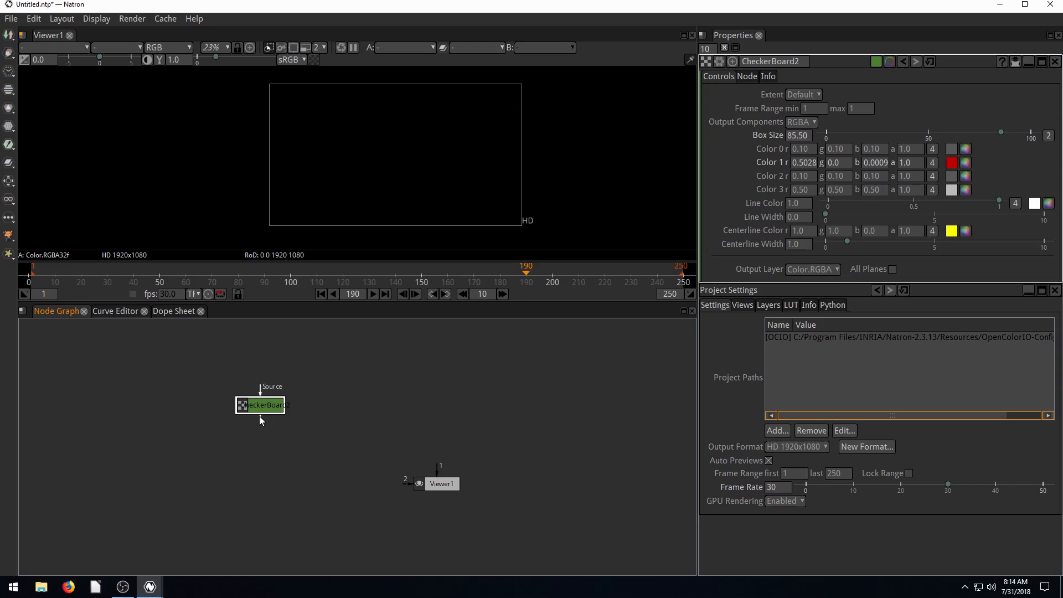
# Reconnect the CheckerBoard to the Viewer and settle it up and left of the Viewer
pyautogui.moveTo(263, 410); pyautogui.dragTo(339, 471)
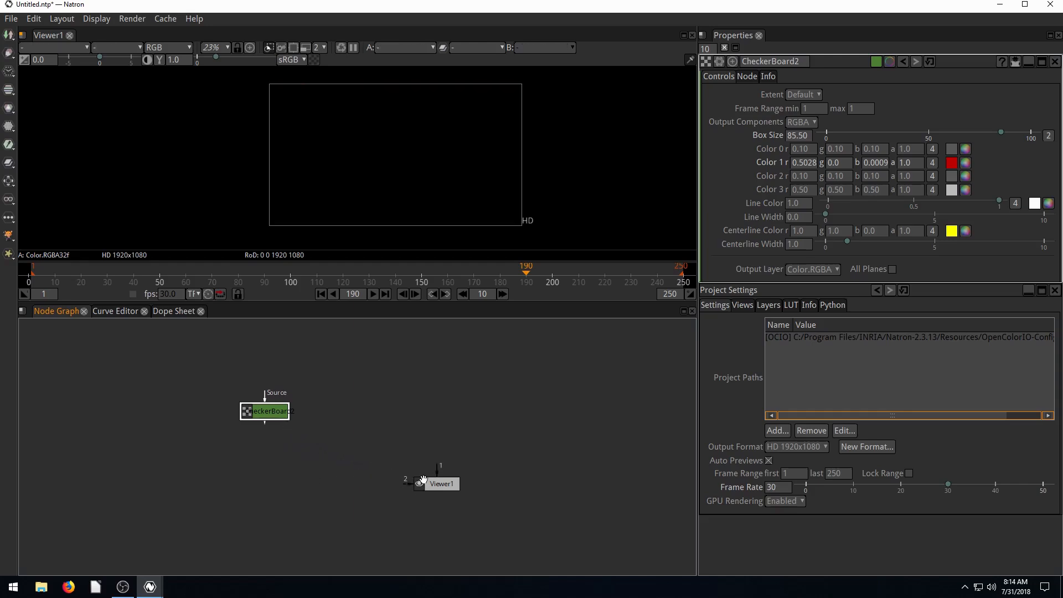
pyautogui.moveTo(264, 411); pyautogui.dragTo(441, 483)
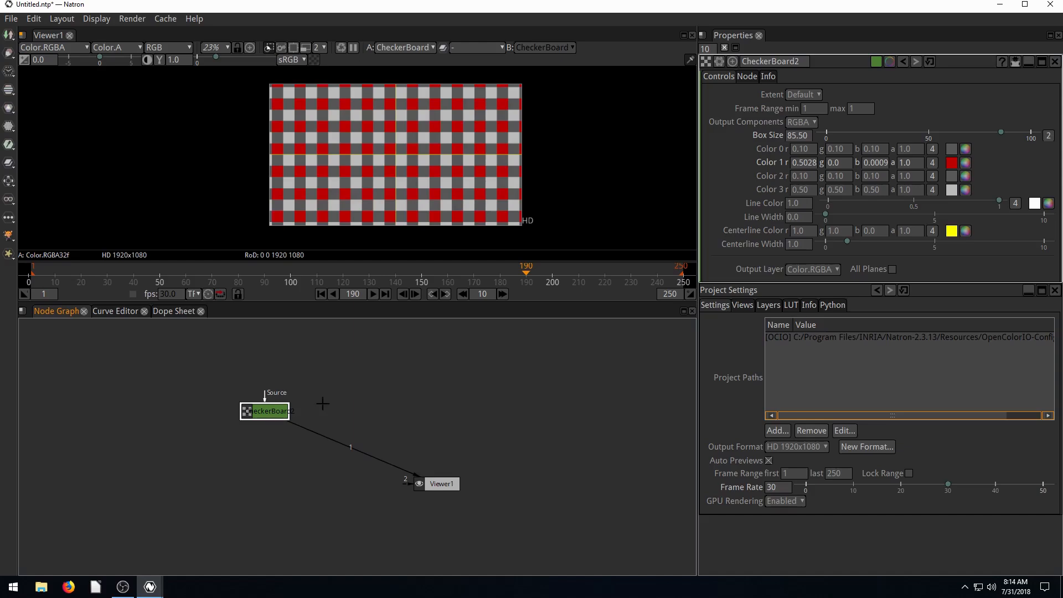
pyautogui.moveTo(264, 410); pyautogui.dragTo(242, 379)
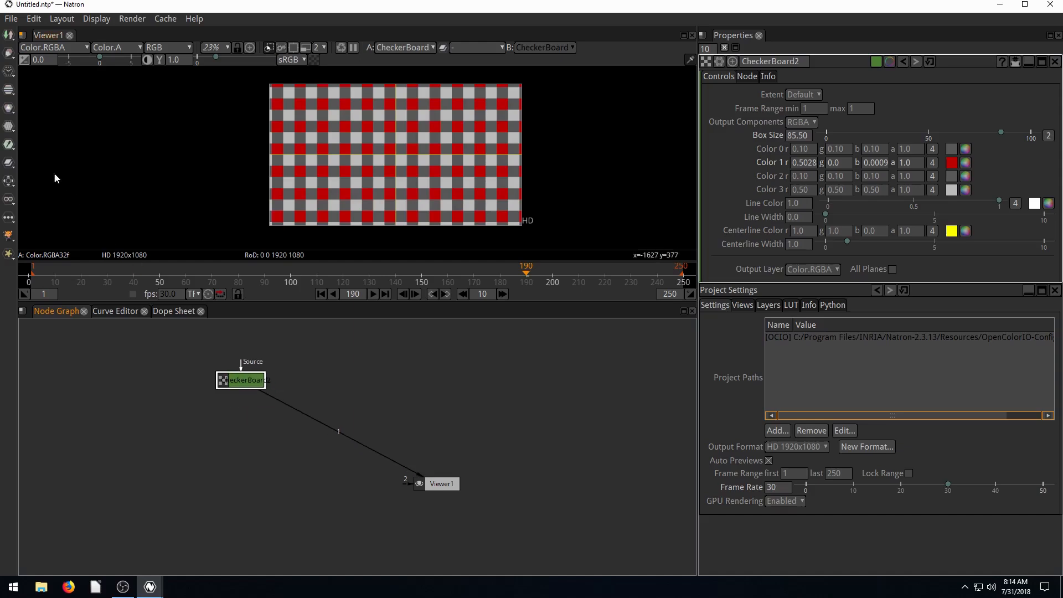
# Add a ColorCorrect node from the Color toolbox so it feeds the Viewer
pyautogui.click(8, 107)
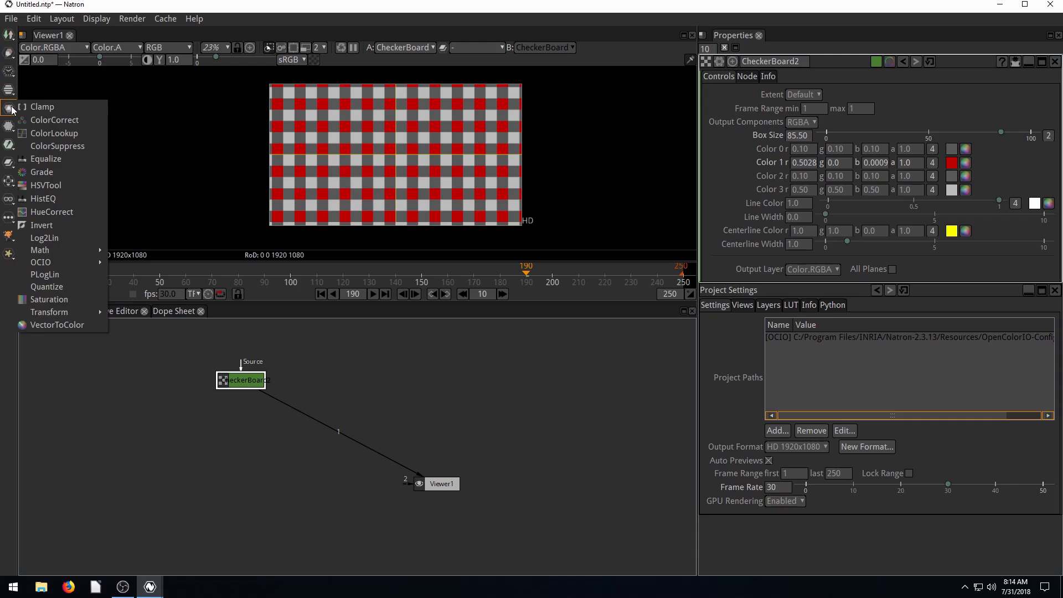
pyautogui.moveTo(49, 137)
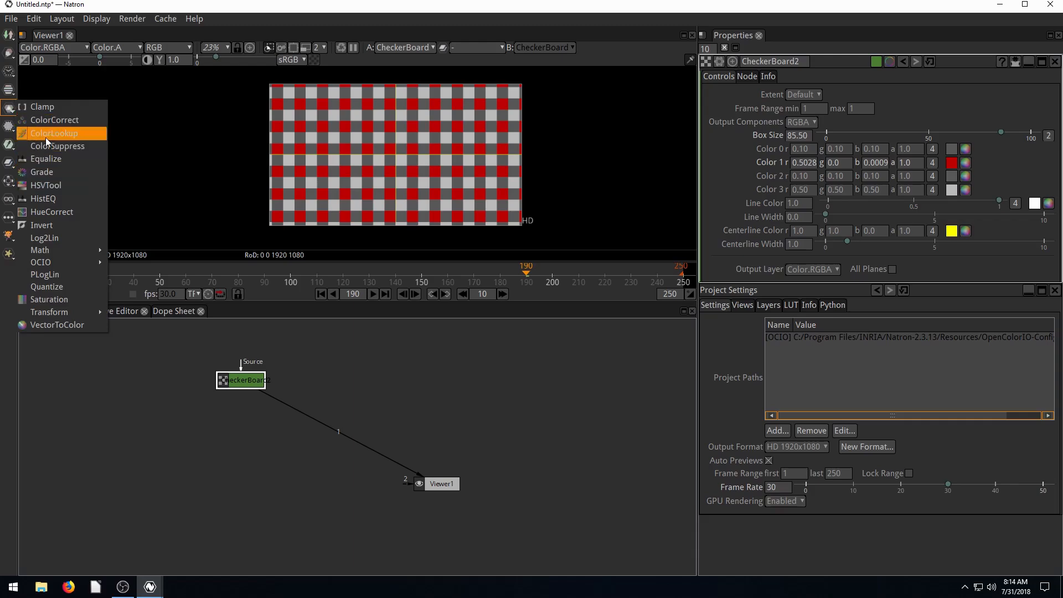
pyautogui.click(55, 120)
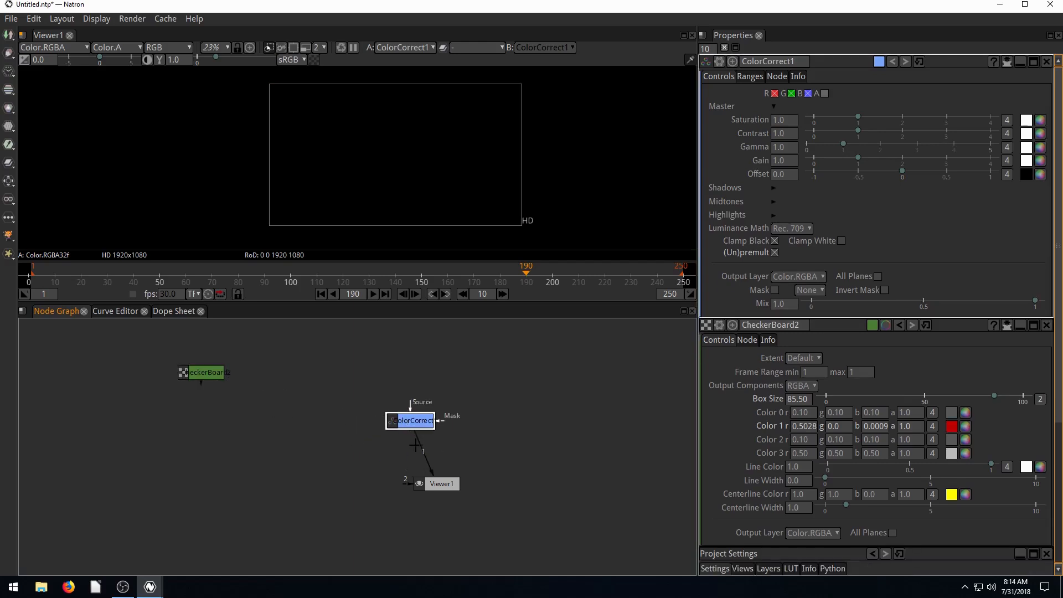
# Feed the CheckerBoard into the ColorCorrect node's Source input
pyautogui.moveTo(409, 420); pyautogui.dragTo(361, 399)
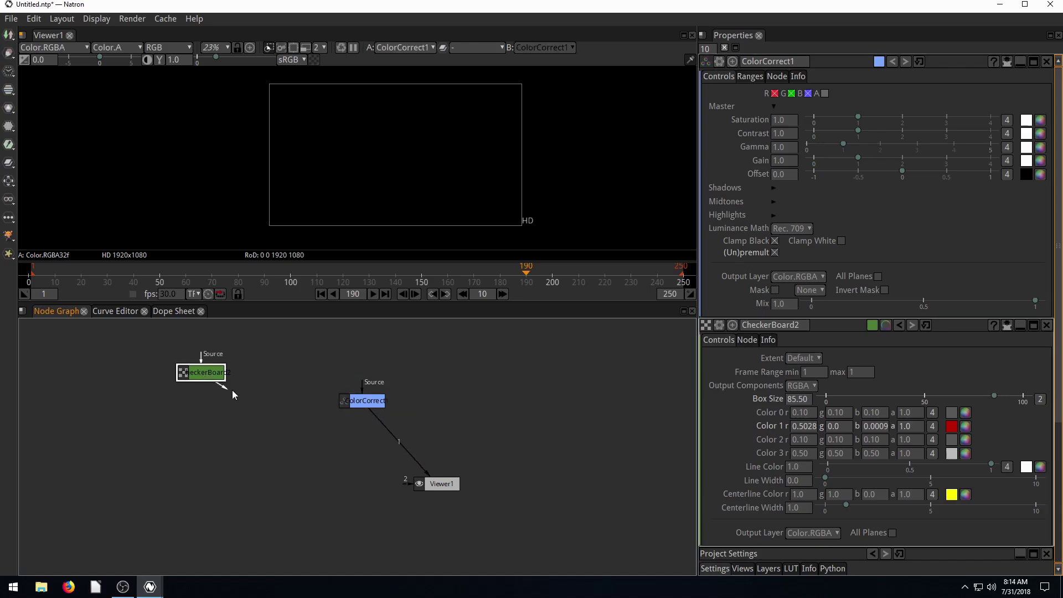
pyautogui.moveTo(224, 372); pyautogui.dragTo(338, 400)
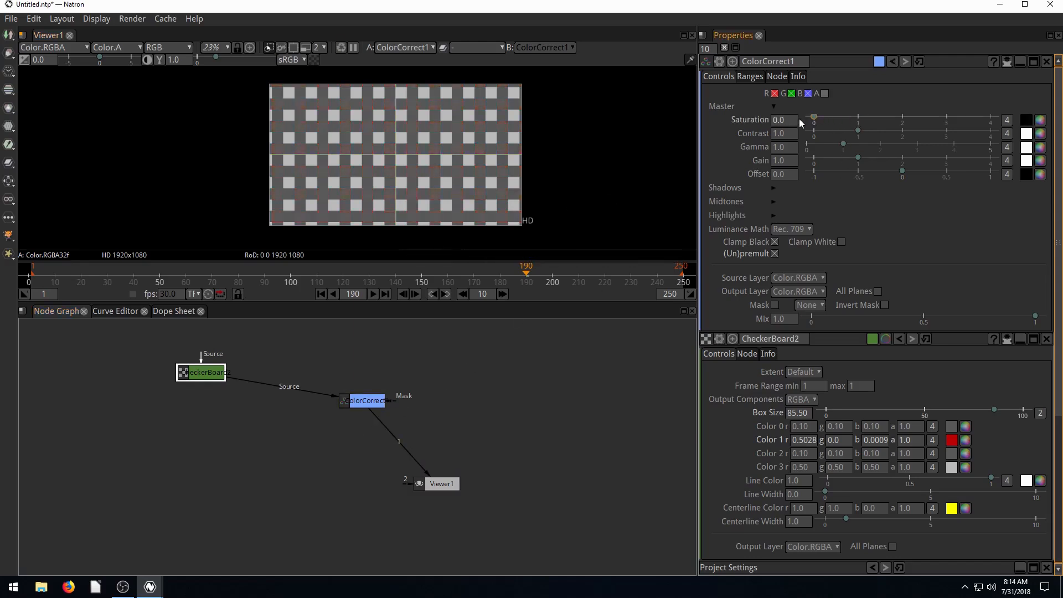
# Set ColorCorrect saturation to 1.37 and contrast to 0.73, then tidy the node positions
pyautogui.moveTo(813, 120); pyautogui.dragTo(880, 119)
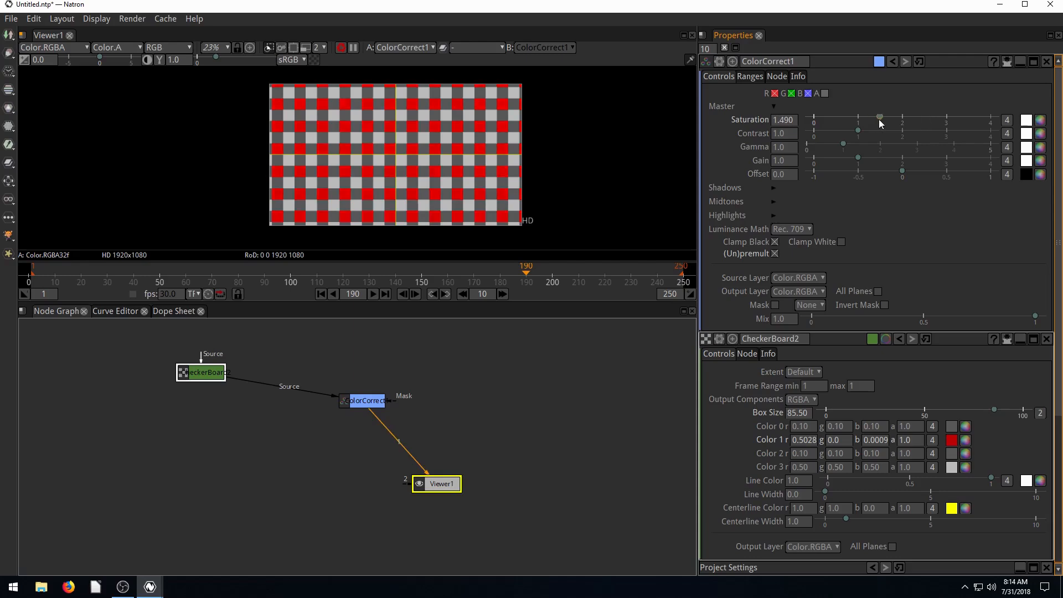
pyautogui.moveTo(880, 120); pyautogui.dragTo(874, 120)
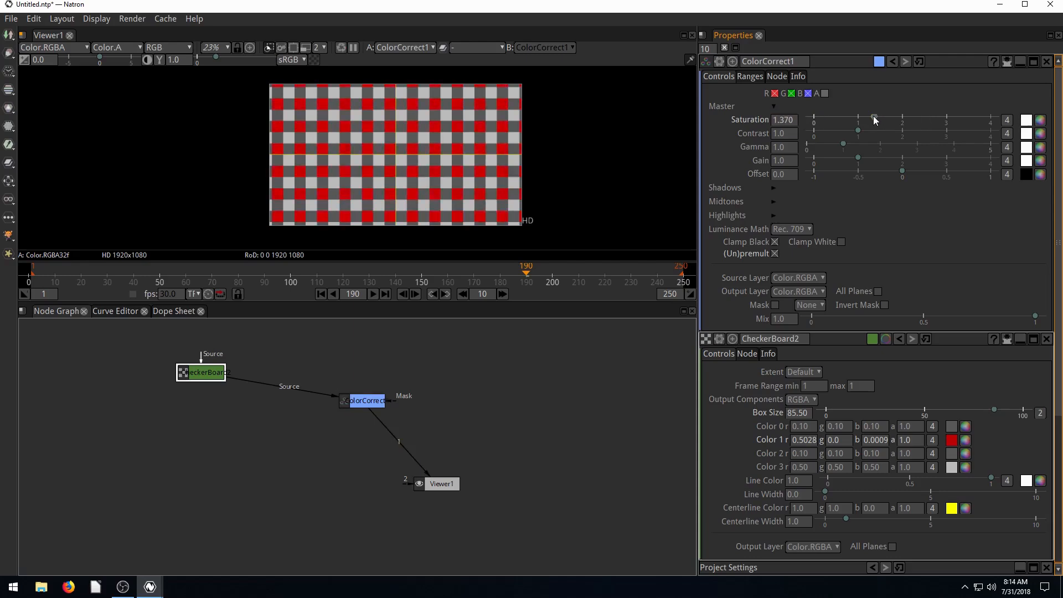
pyautogui.moveTo(858, 131); pyautogui.dragTo(815, 130)
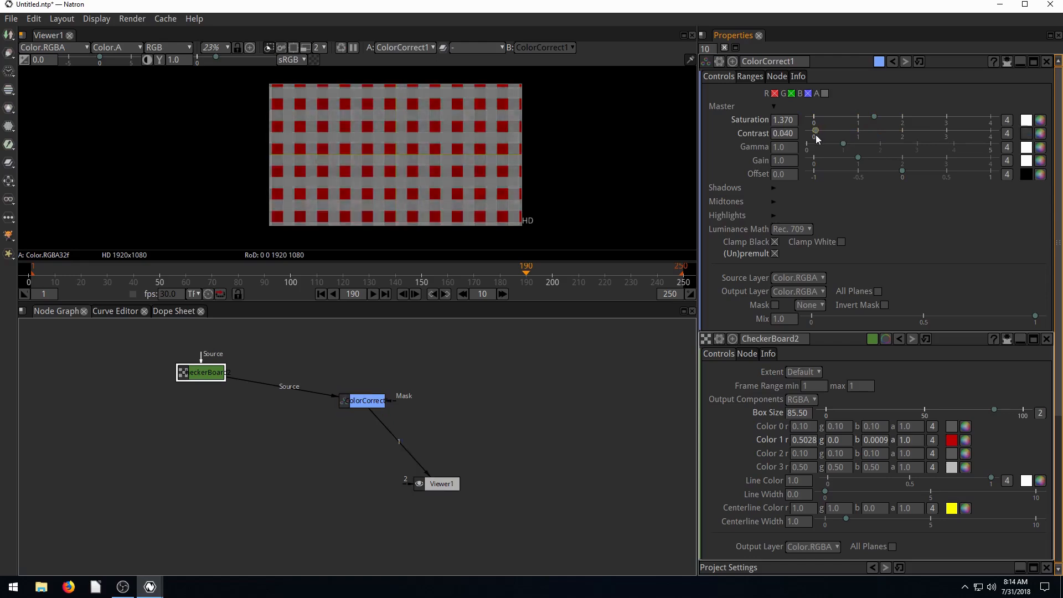
pyautogui.moveTo(815, 130); pyautogui.dragTo(846, 130)
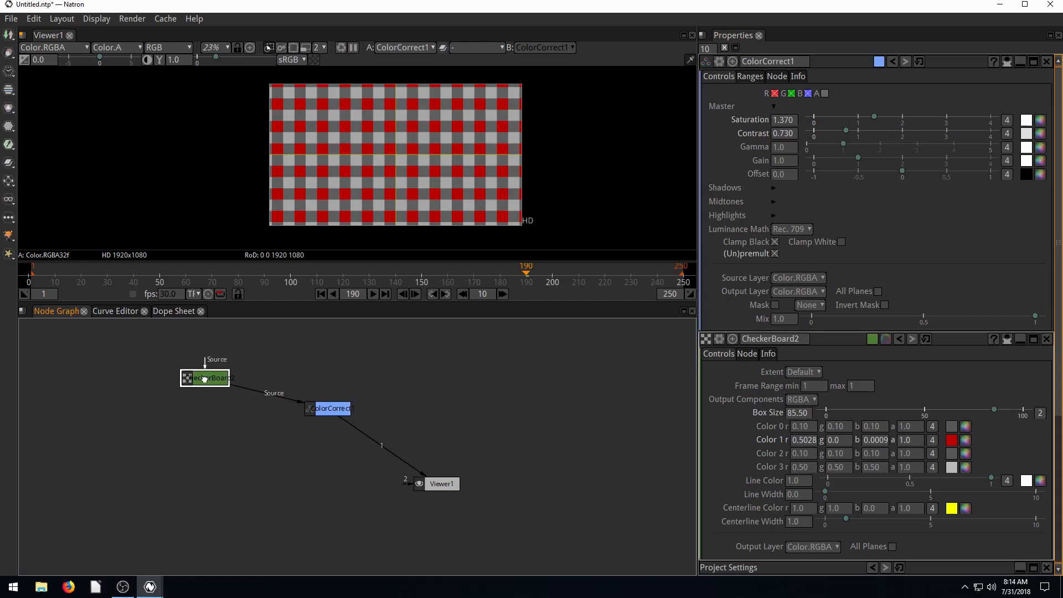
pyautogui.moveTo(205, 377); pyautogui.dragTo(219, 371)
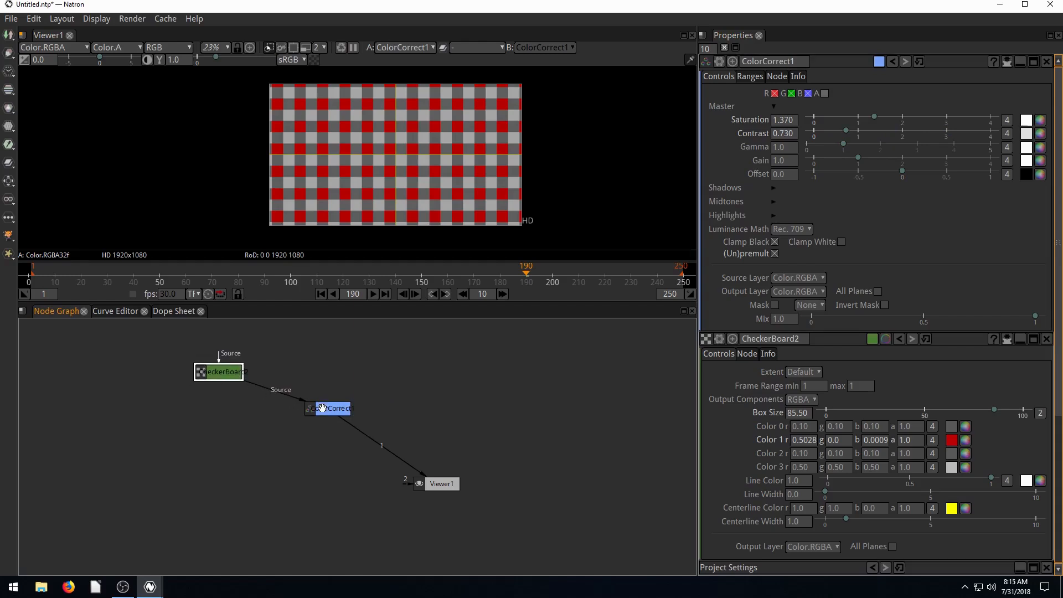
pyautogui.moveTo(332, 408); pyautogui.dragTo(315, 424)
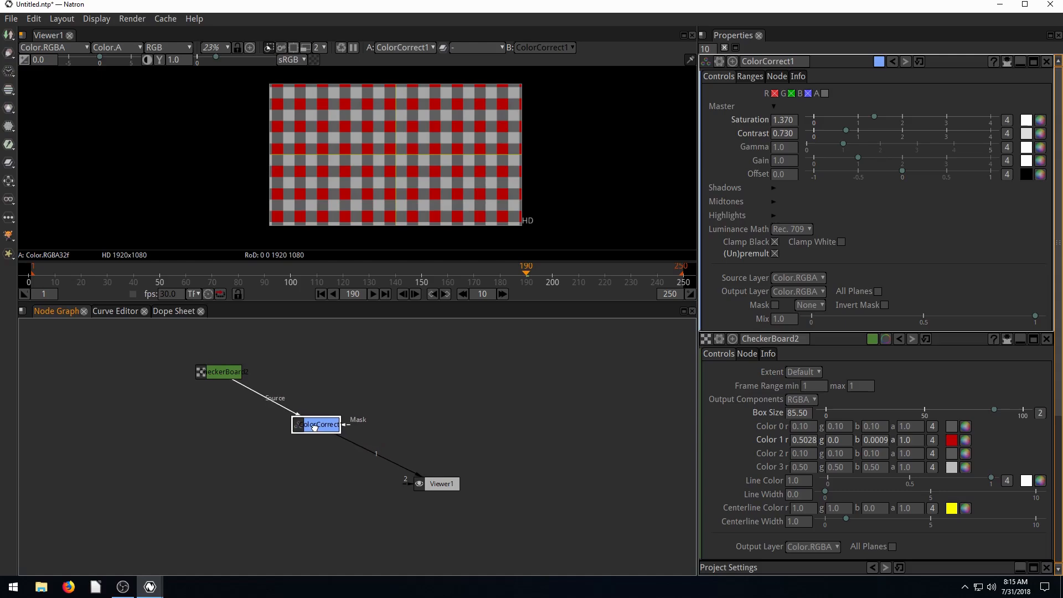
pyautogui.moveTo(437, 484)
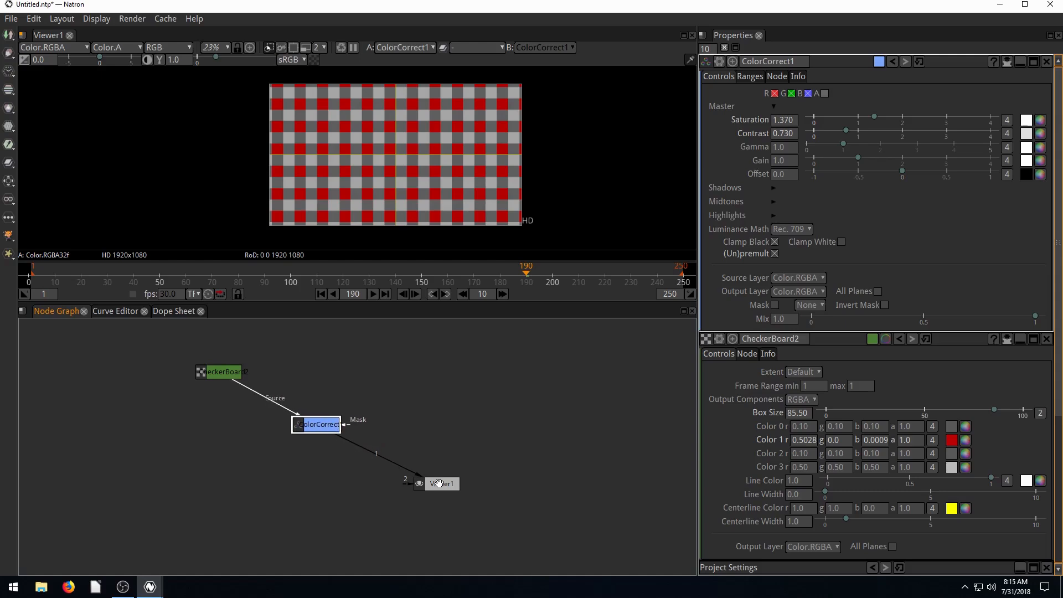
pyautogui.moveTo(359, 408)
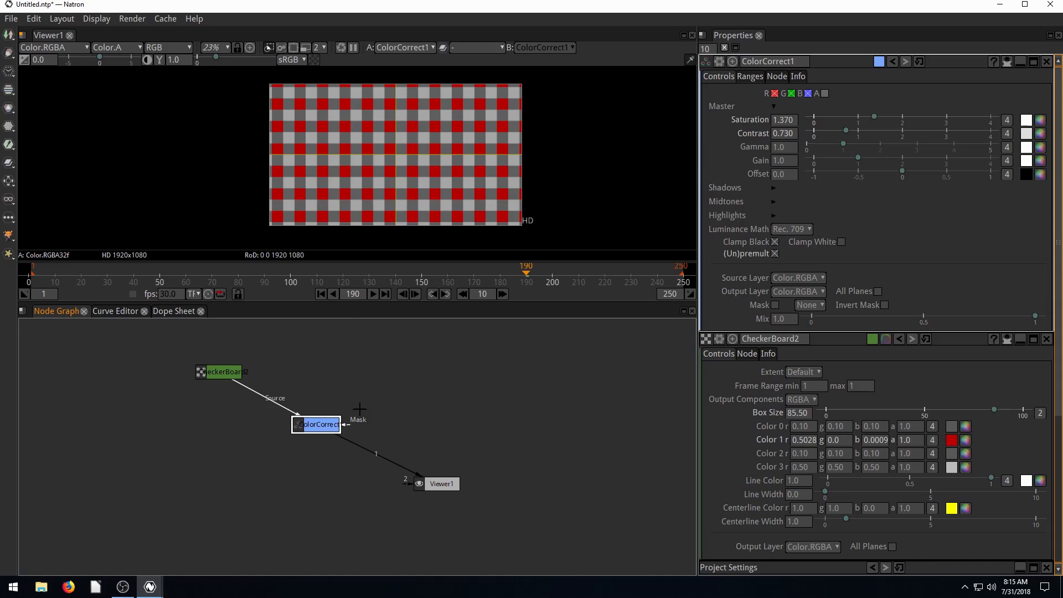
pyautogui.moveTo(325, 217)
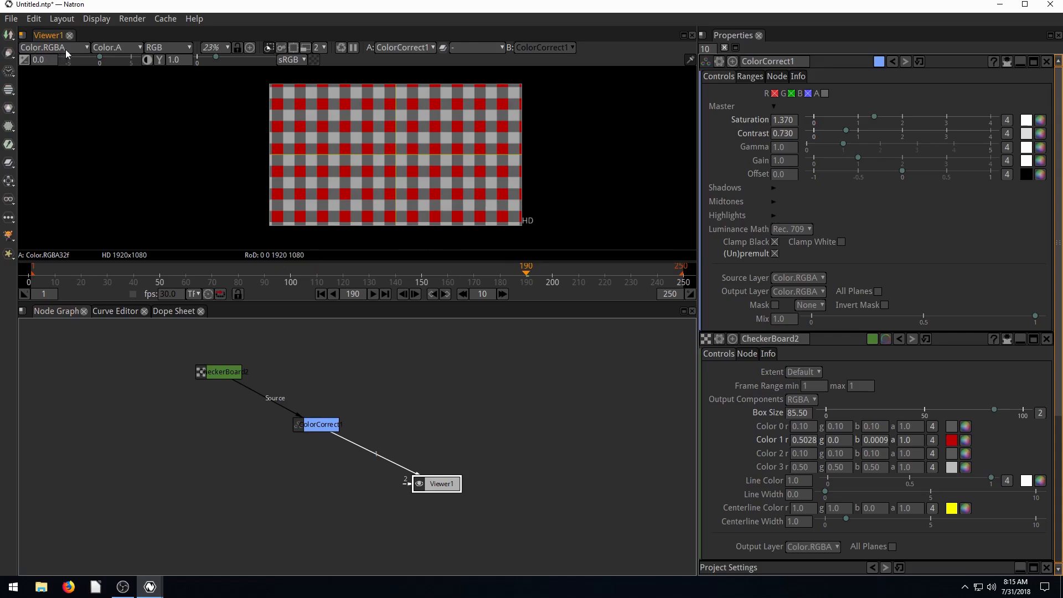
# Check the viewer's layer and RGB channel choices, then zoom to 100% and 10%
pyautogui.click(83, 47)
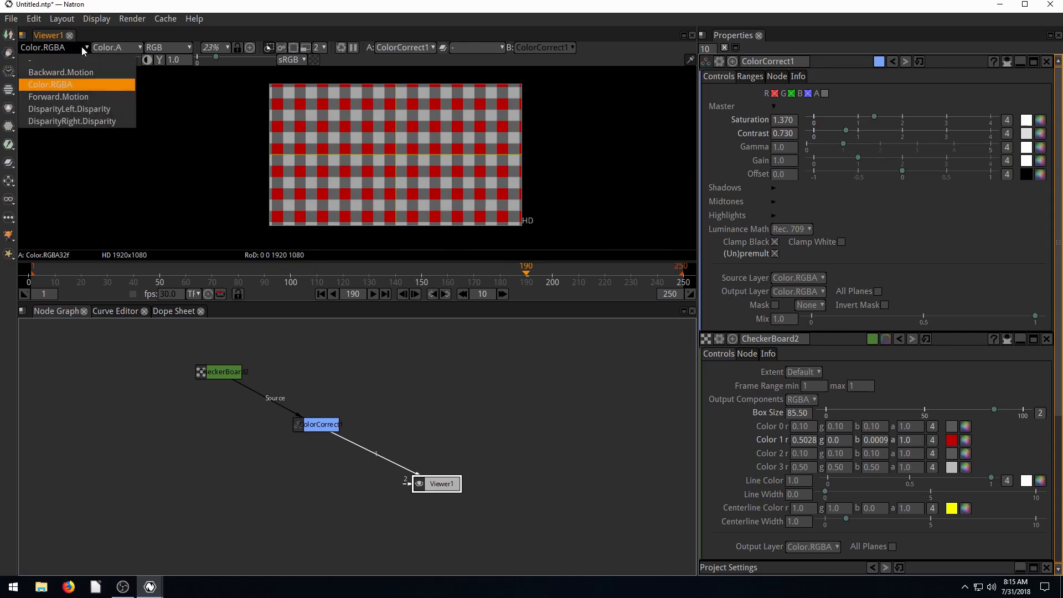
pyautogui.click(185, 47)
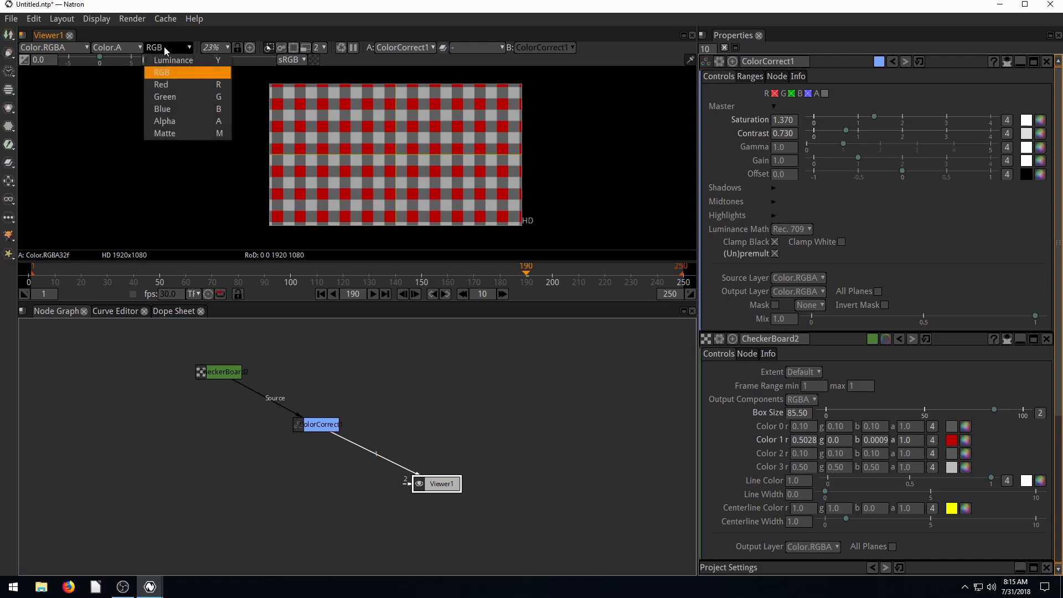
pyautogui.click(212, 47)
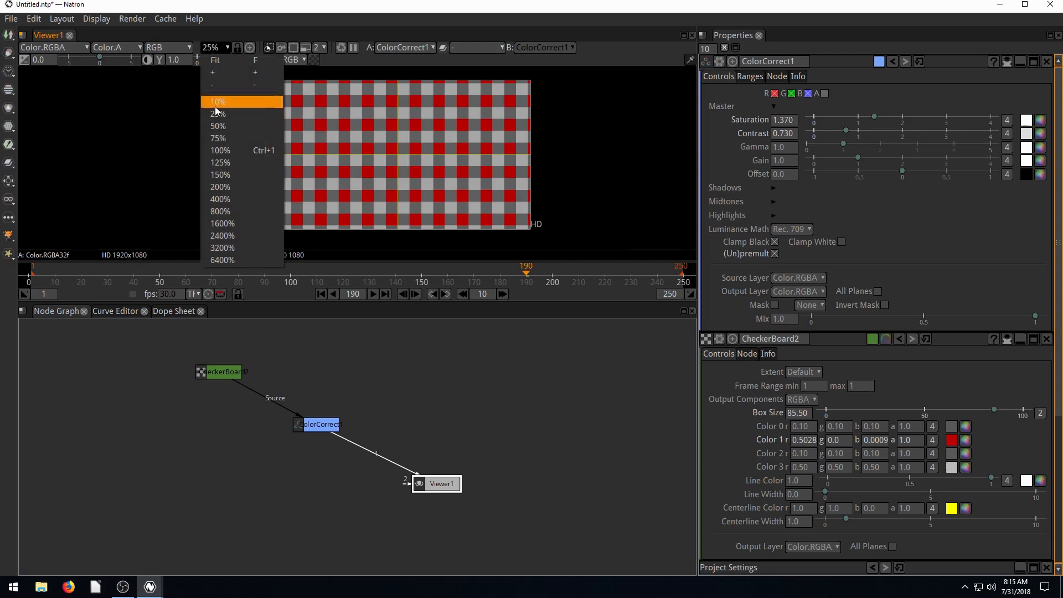
pyautogui.click(220, 150)
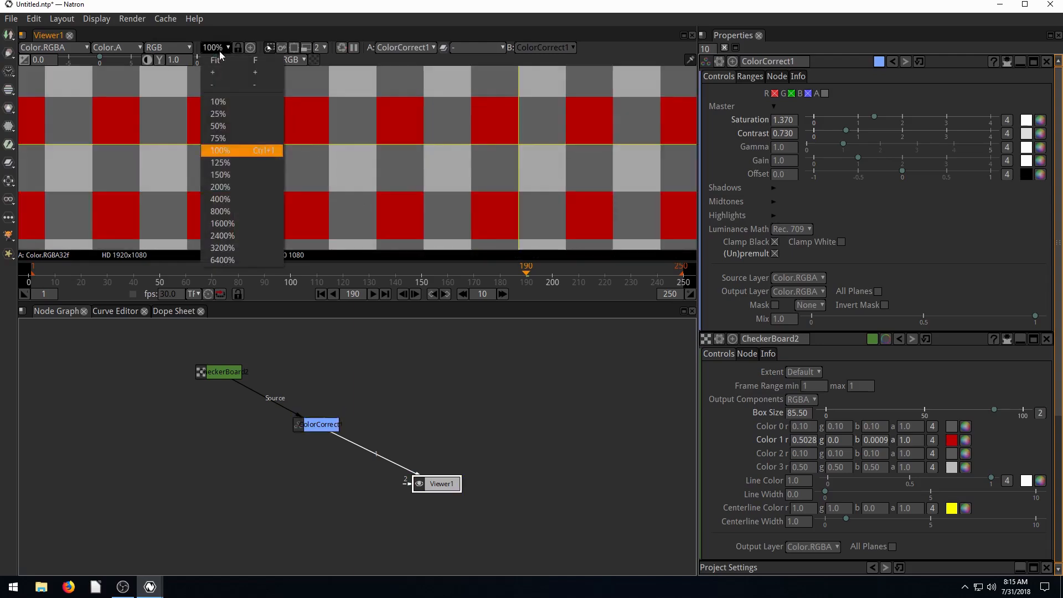
pyautogui.click(217, 102)
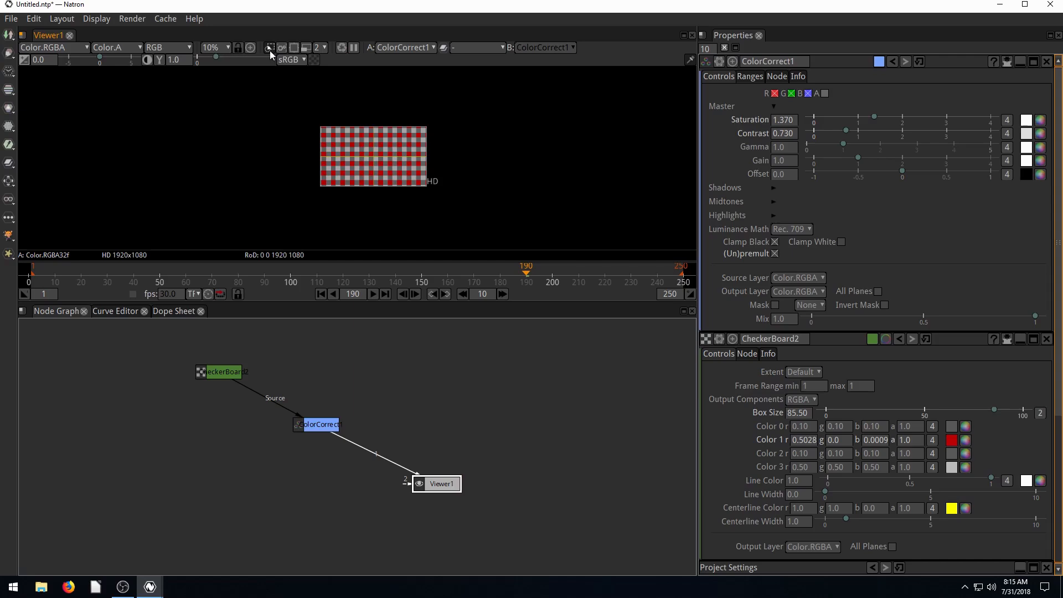
pyautogui.moveTo(314, 51)
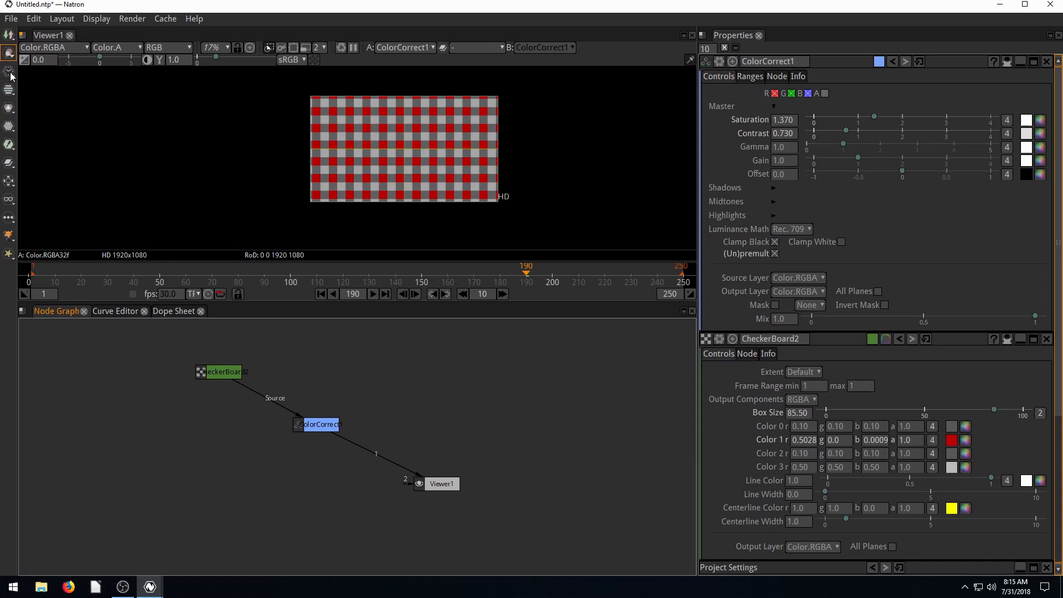
pyautogui.moveTo(7, 71)
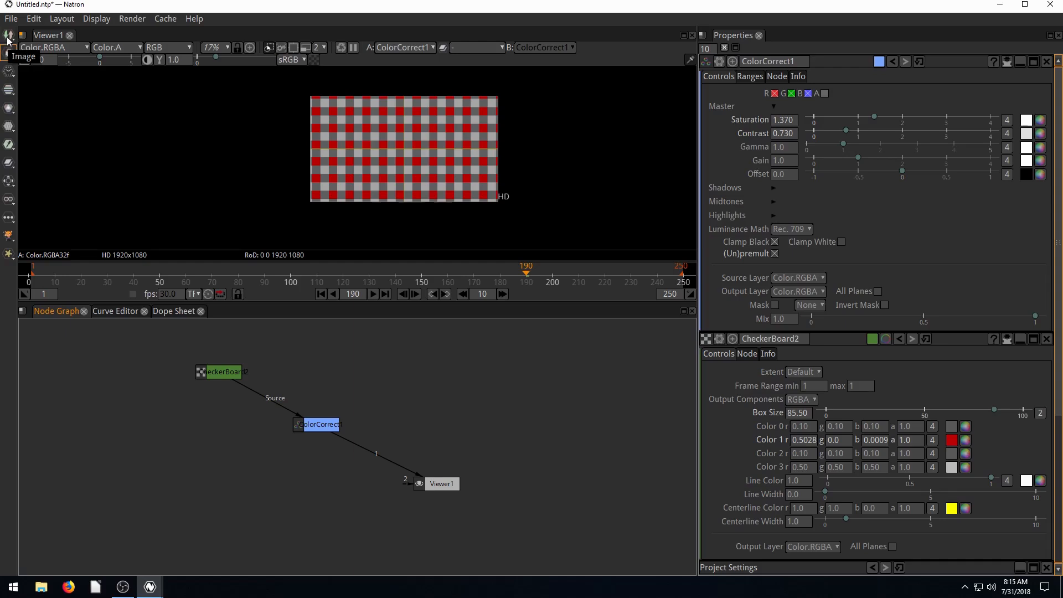
pyautogui.moveTo(8, 142)
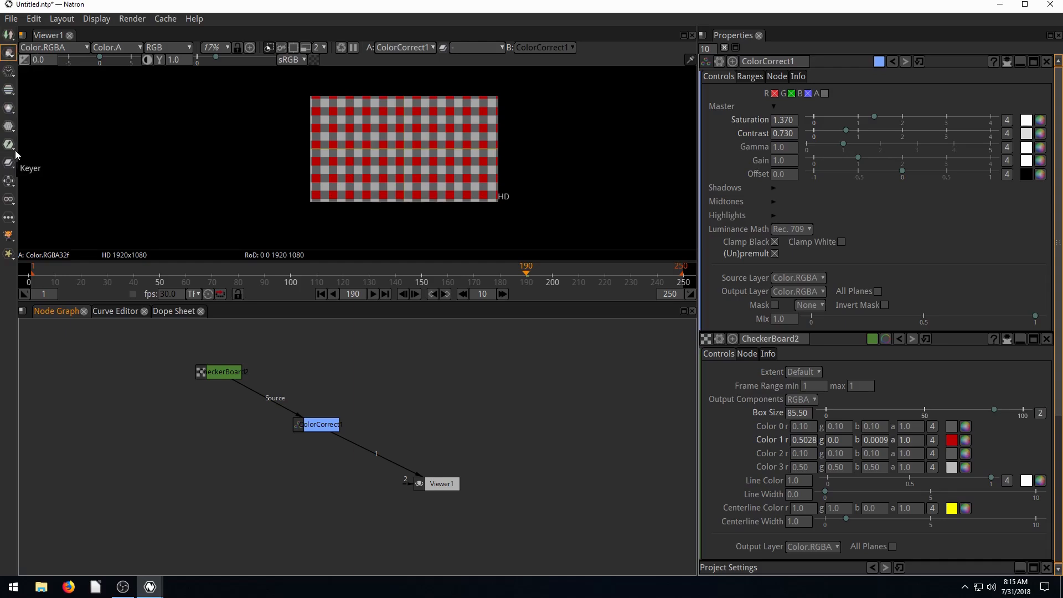
pyautogui.moveTo(8, 131)
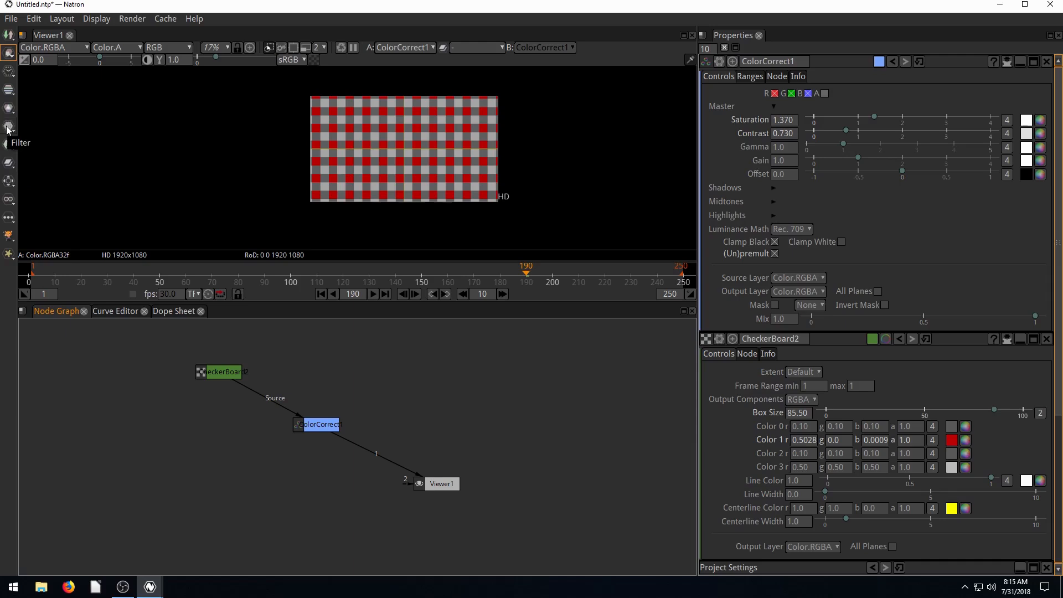
# Bring up the Filter toolbox's list of nodes
pyautogui.click(8, 124)
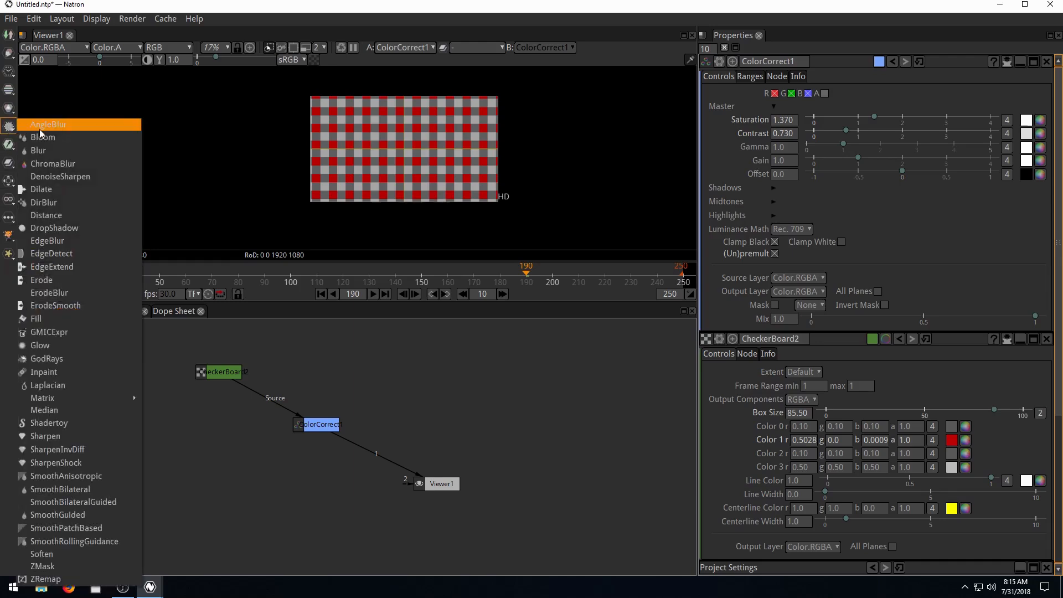
pyautogui.moveTo(50, 319)
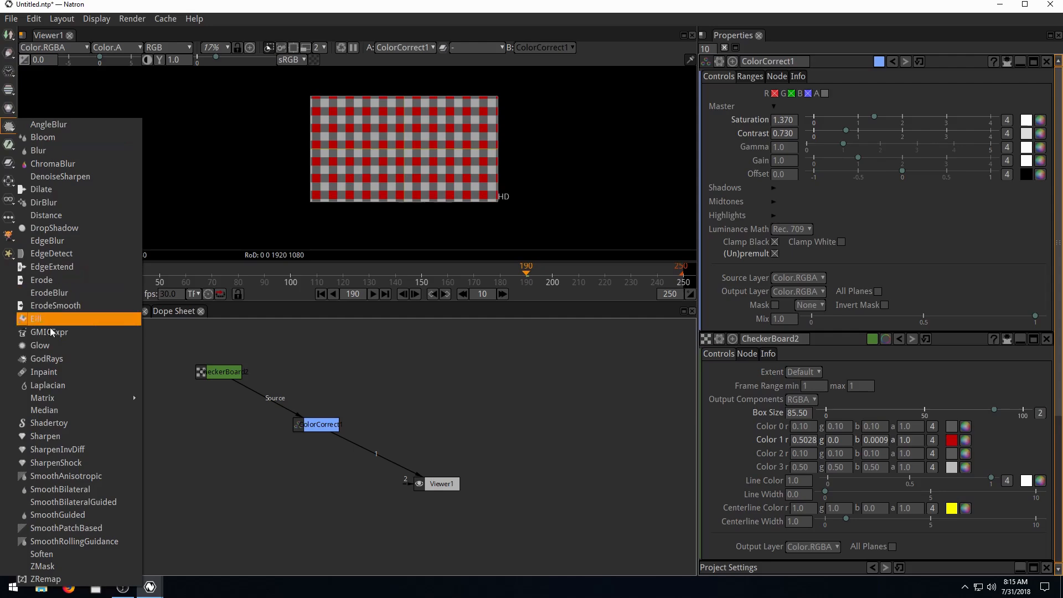
# Add an Erode node feeding a CornerPin node, then deselect them
pyautogui.click(41, 279)
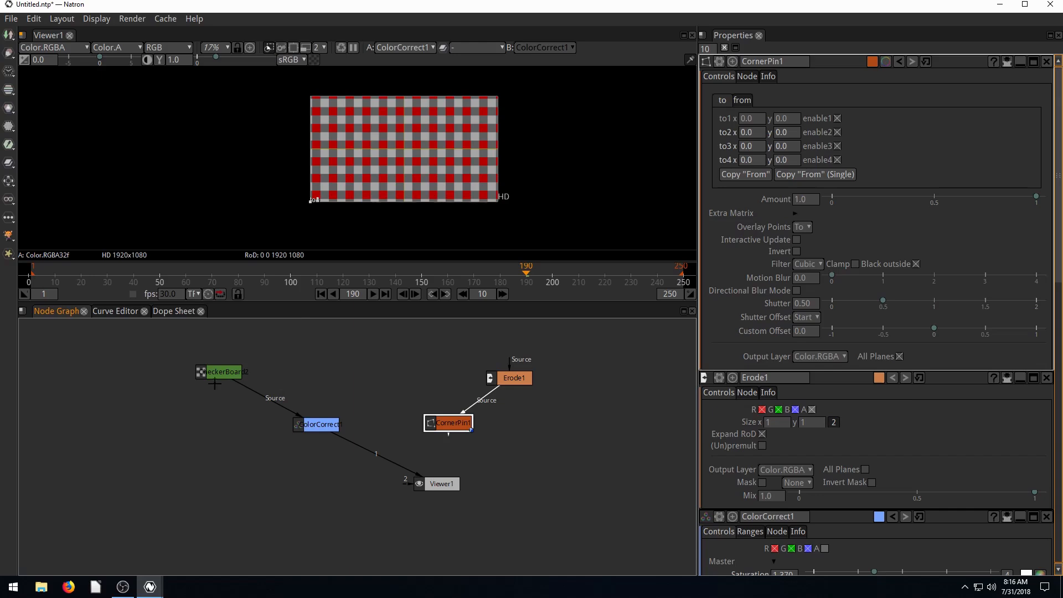
pyautogui.click(188, 454)
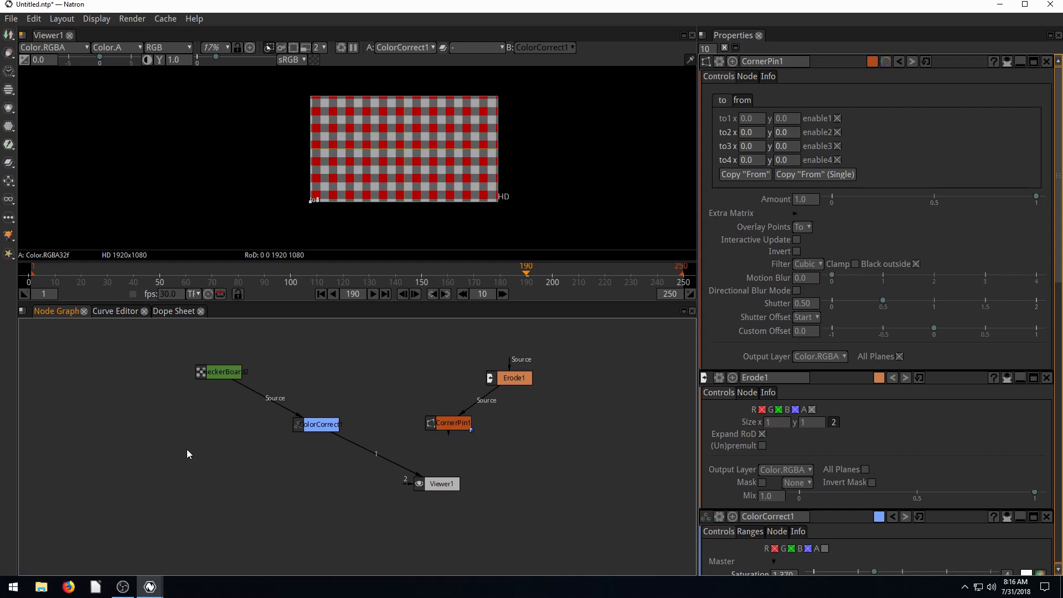
pyautogui.moveTo(703, 348)
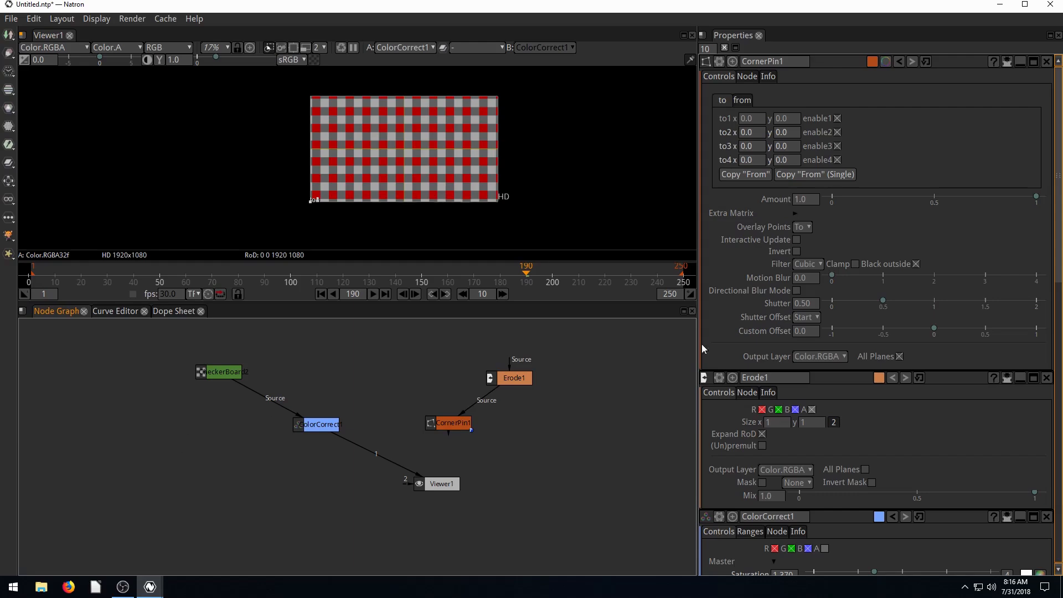